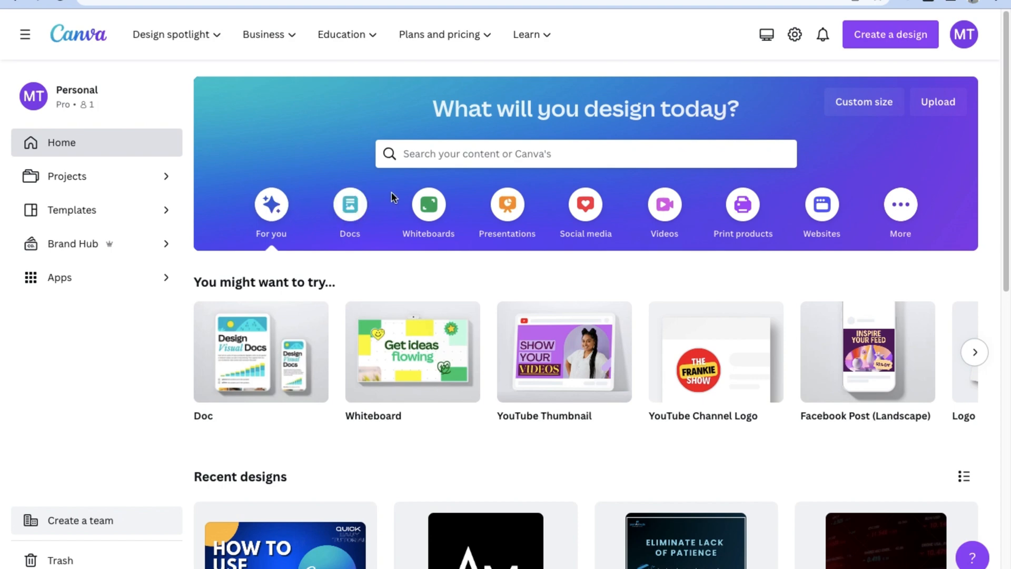
{"action": "mouse_move", "coordinate": [585, 206]}
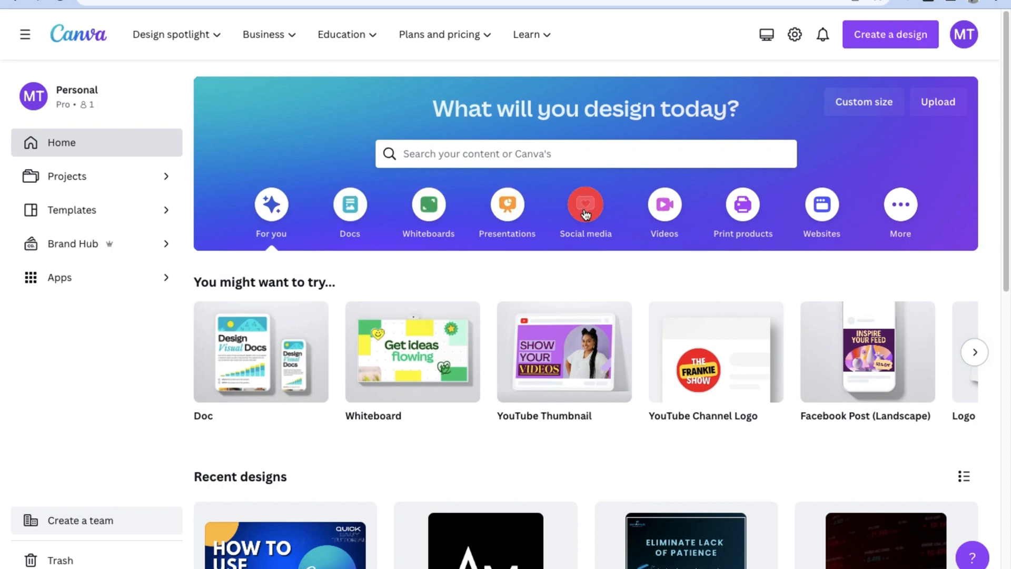
{"action": "mouse_move", "coordinate": [663, 207]}
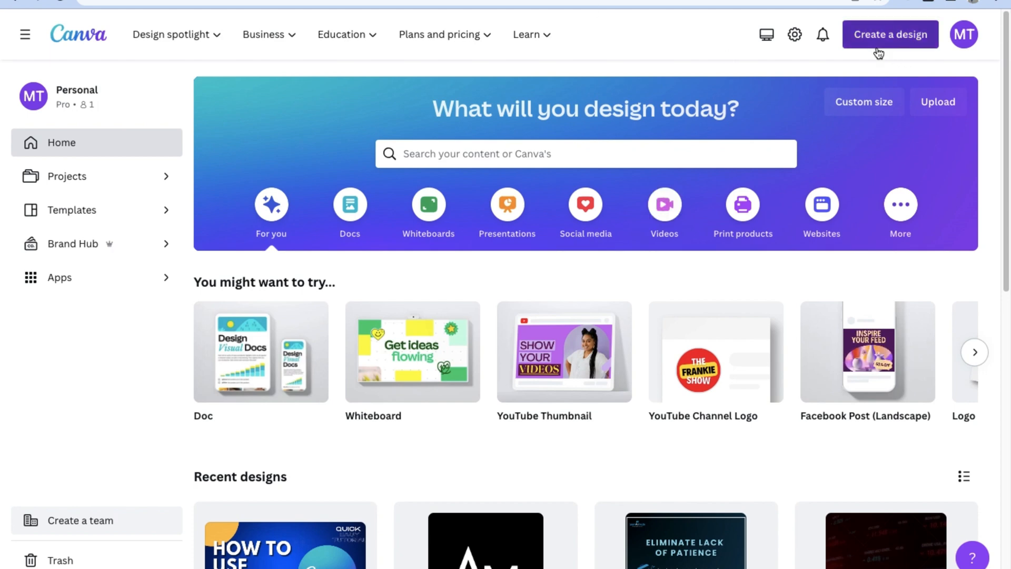
Step: Bring up Canva's Videos category and page through the video format carousel
{"action": "left_click", "coordinate": [890, 34]}
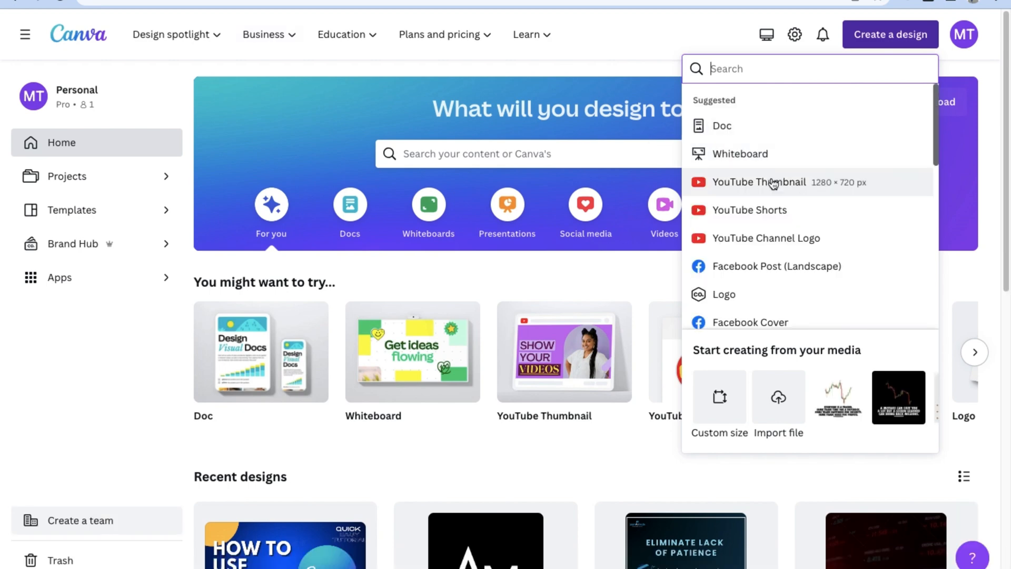
{"action": "scroll", "scroll_direction": "down", "scroll_amount": 3}
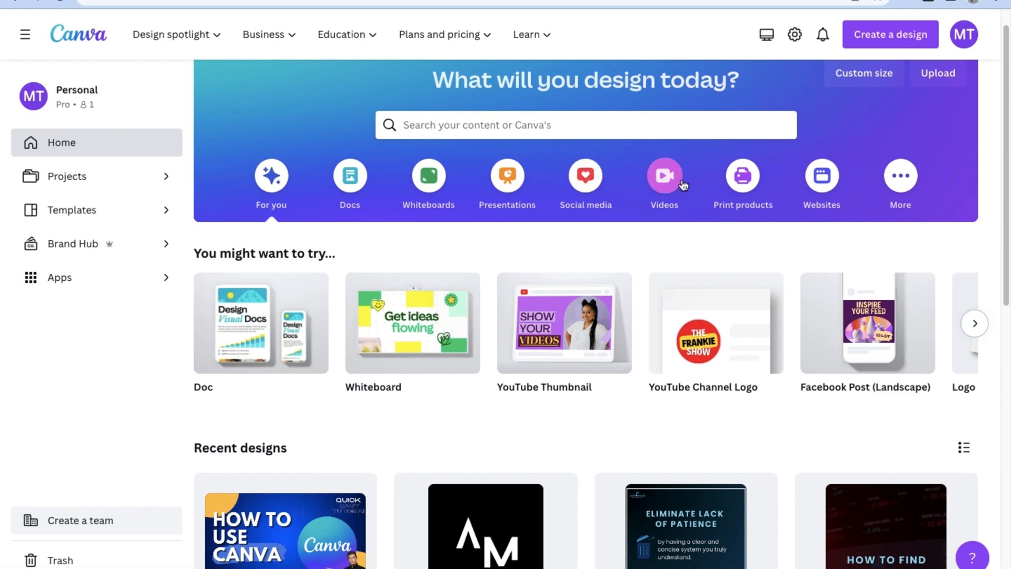
{"action": "left_click", "coordinate": [663, 183]}
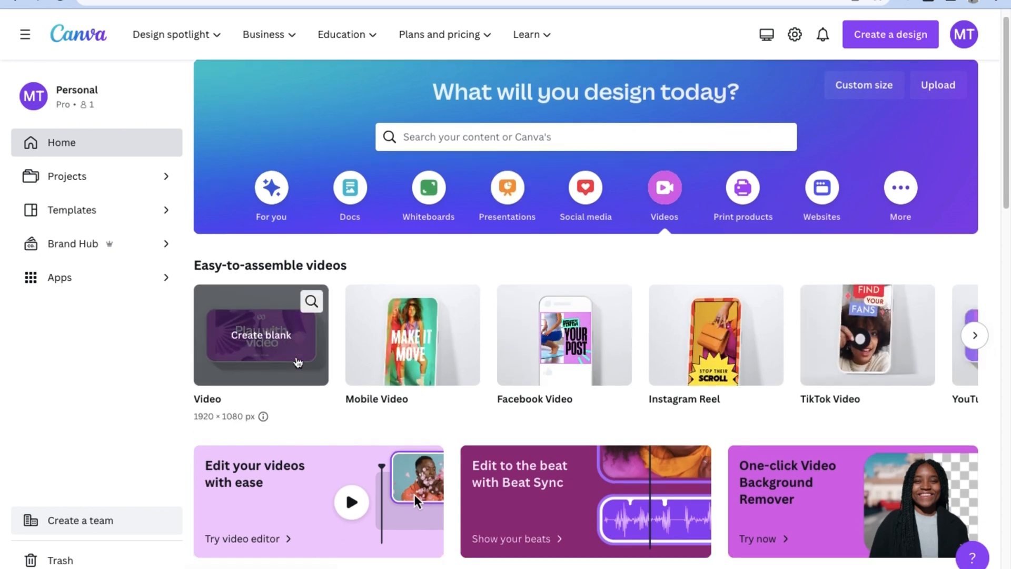
{"action": "scroll", "scroll_direction": "down", "scroll_amount": 3}
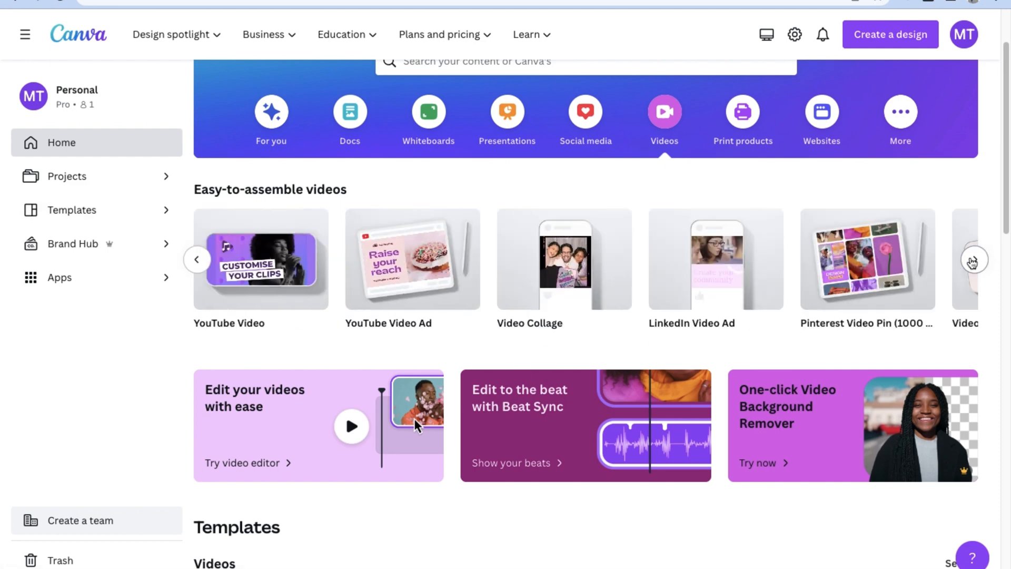
{"action": "left_click", "coordinate": [973, 259]}
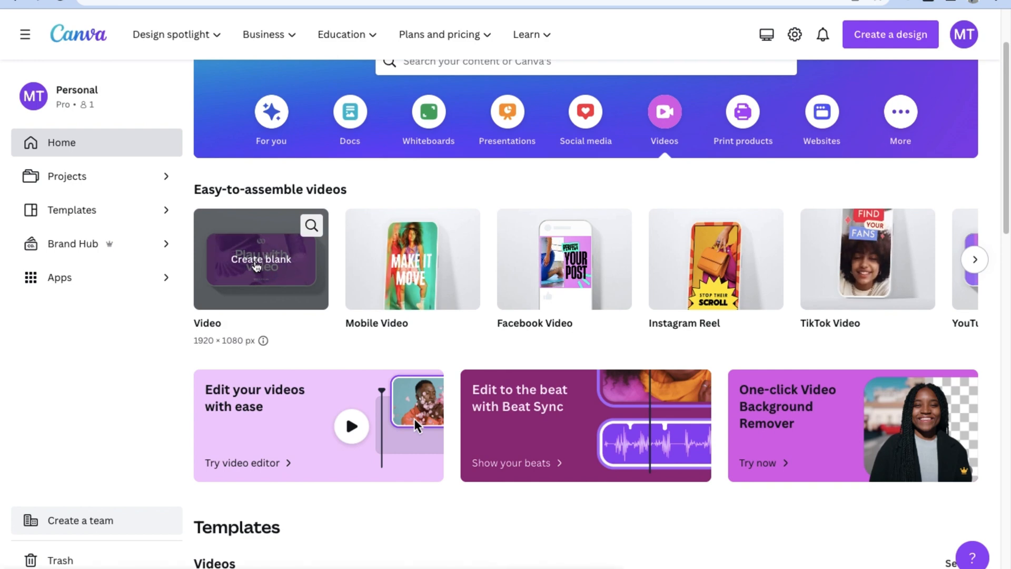
Step: Scroll through the video template rows for the various social platforms
{"action": "scroll", "scroll_direction": "down", "scroll_amount": 3}
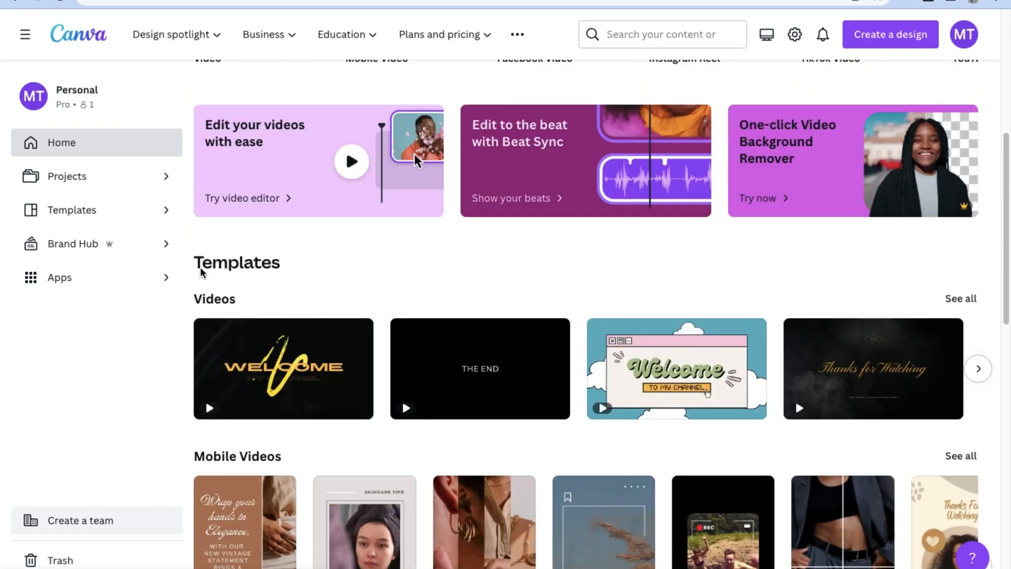
{"action": "mouse_move", "coordinate": [218, 288]}
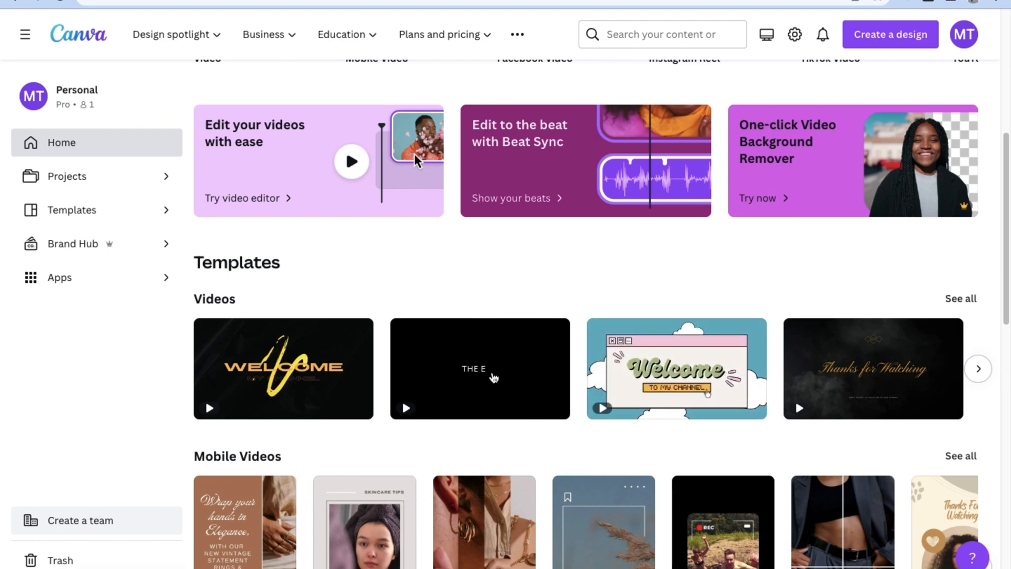
{"action": "scroll", "scroll_direction": "down", "scroll_amount": 3}
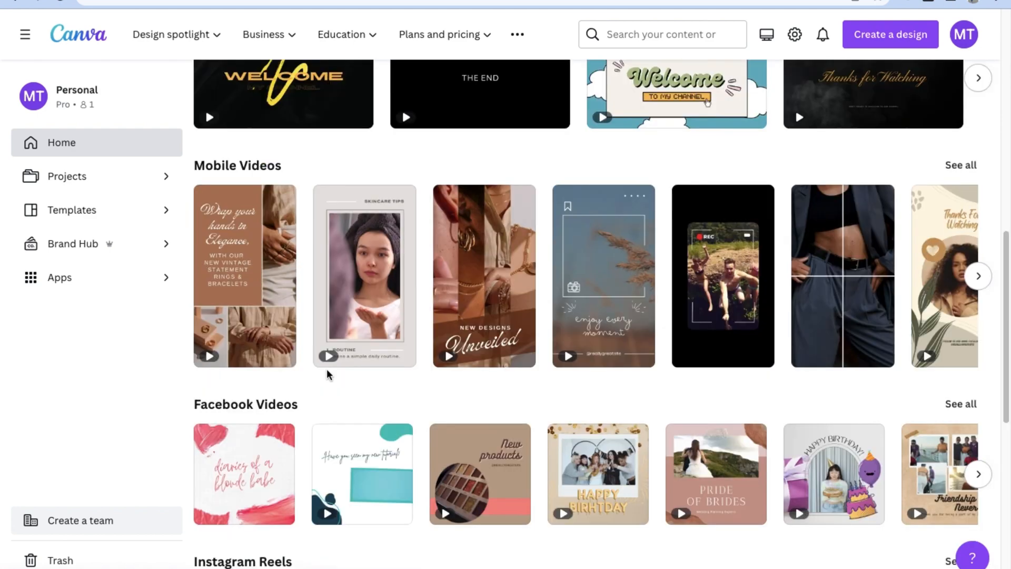
{"action": "mouse_move", "coordinate": [249, 271]}
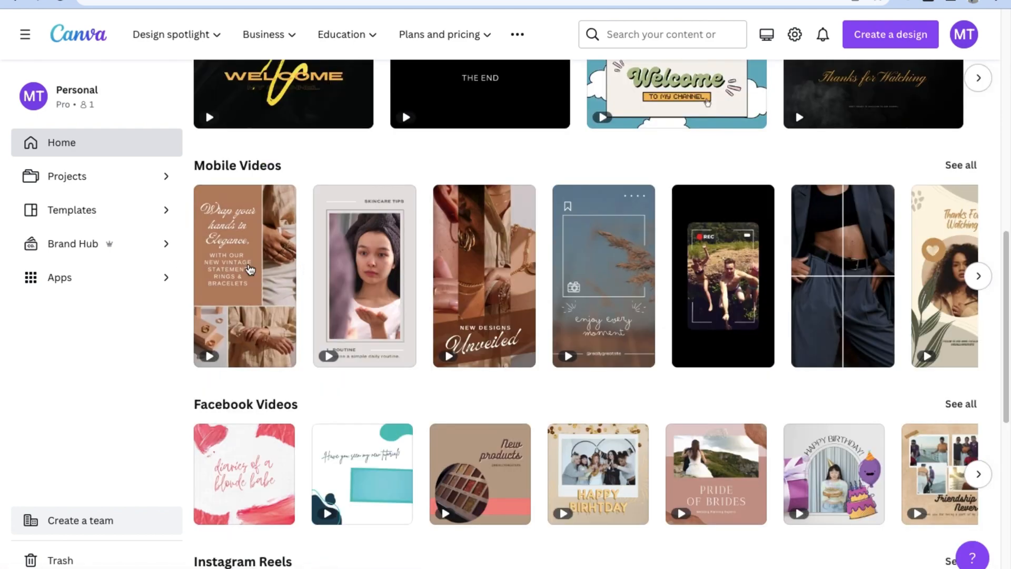
{"action": "scroll", "scroll_direction": "down", "scroll_amount": 3}
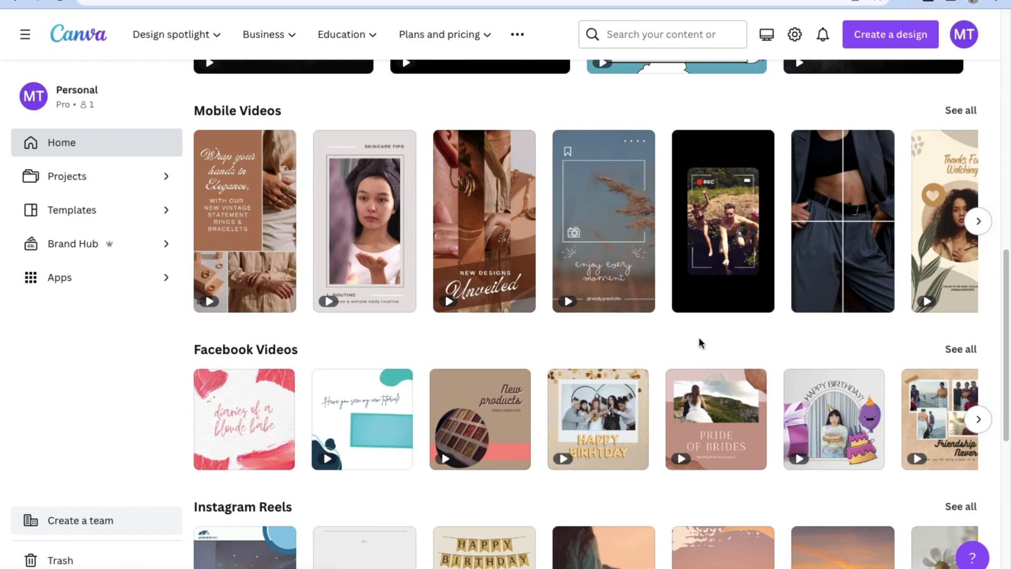
{"action": "scroll", "scroll_direction": "down", "scroll_amount": 3}
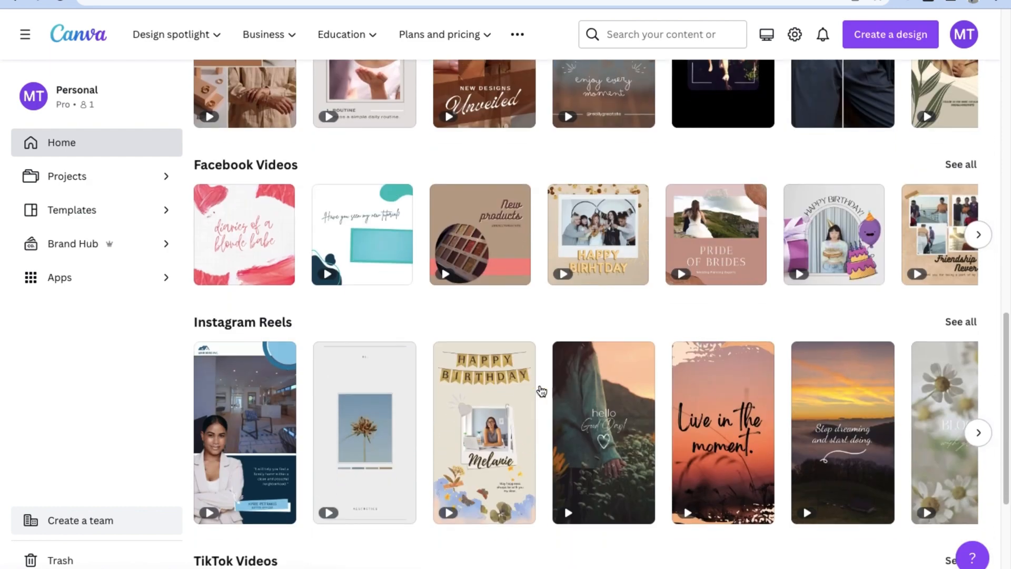
{"action": "scroll", "scroll_direction": "up", "scroll_amount": 3}
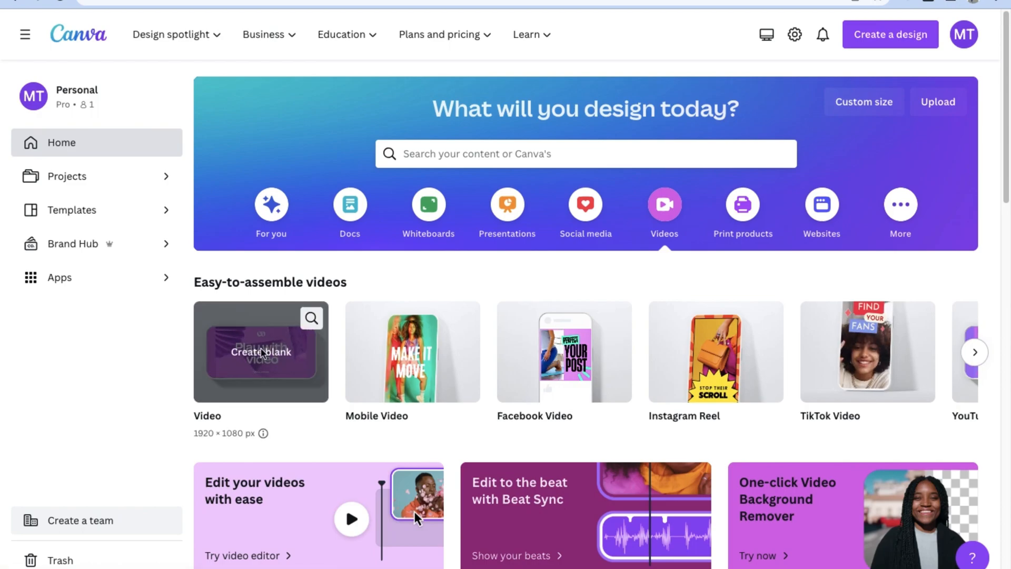
Step: Create a blank 1920×1080 video design and browse Styles, Templates and Elements
{"action": "left_click", "coordinate": [260, 352]}
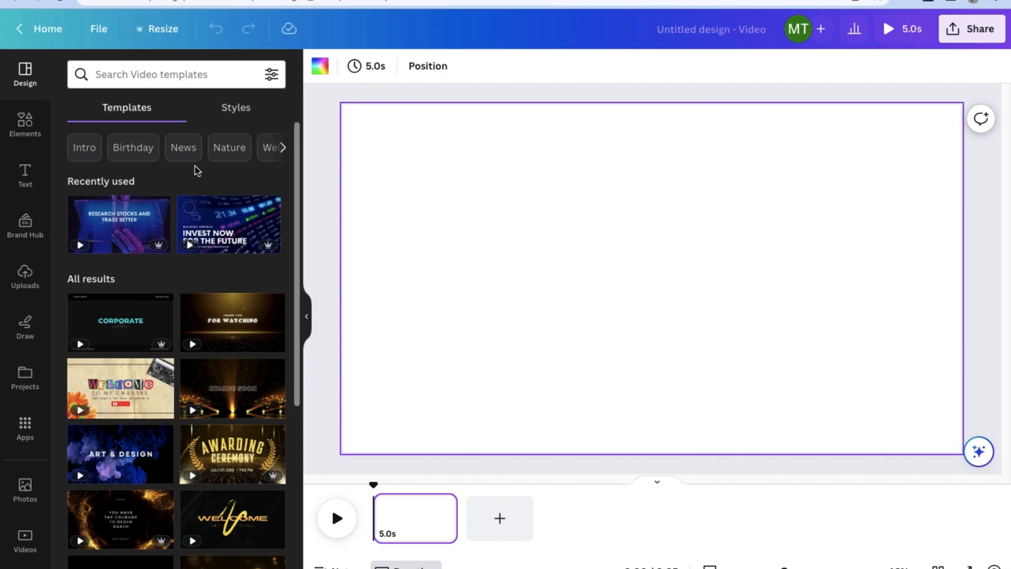
{"action": "left_click", "coordinate": [235, 107]}
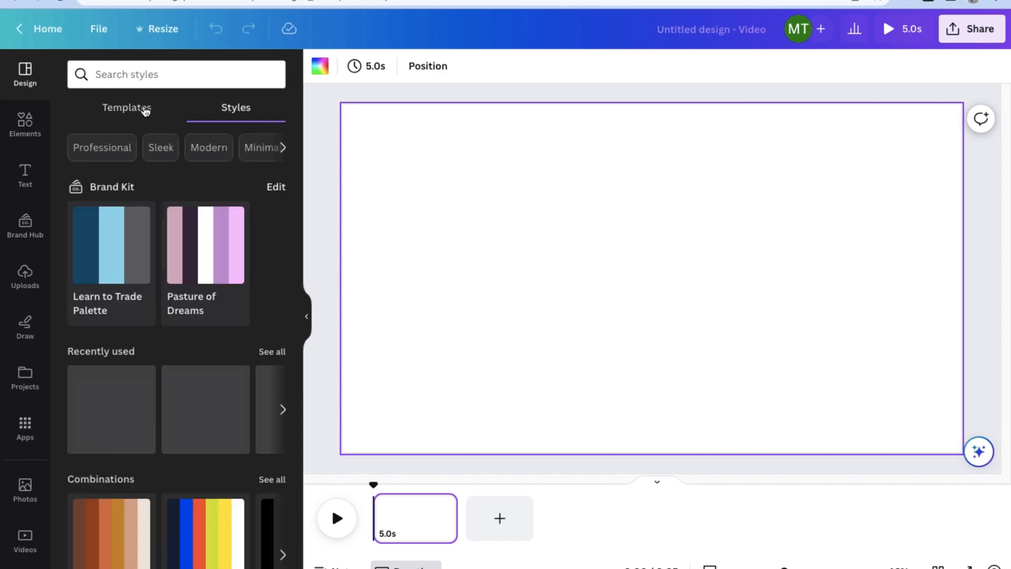
{"action": "left_click", "coordinate": [126, 107]}
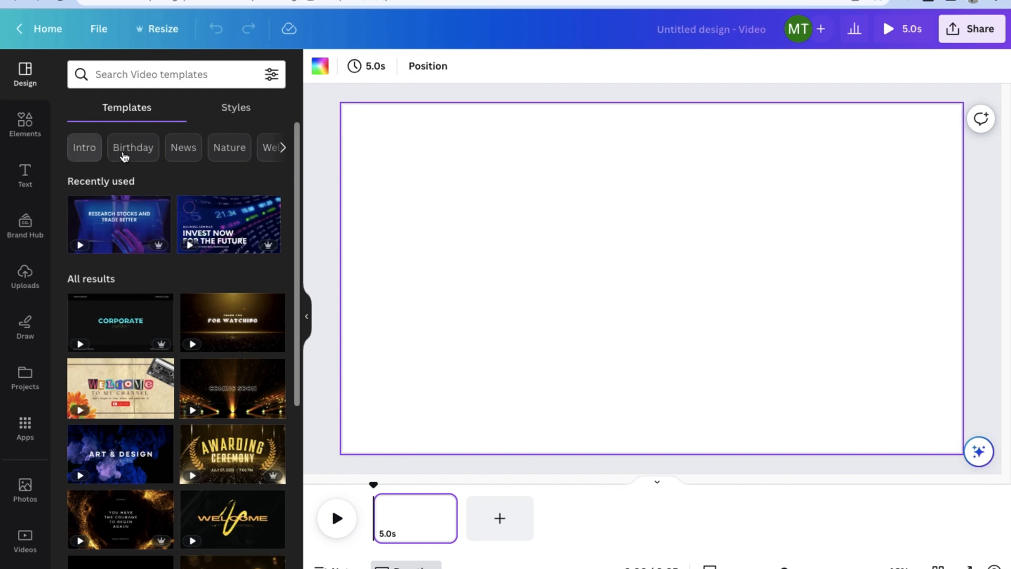
{"action": "mouse_move", "coordinate": [84, 148]}
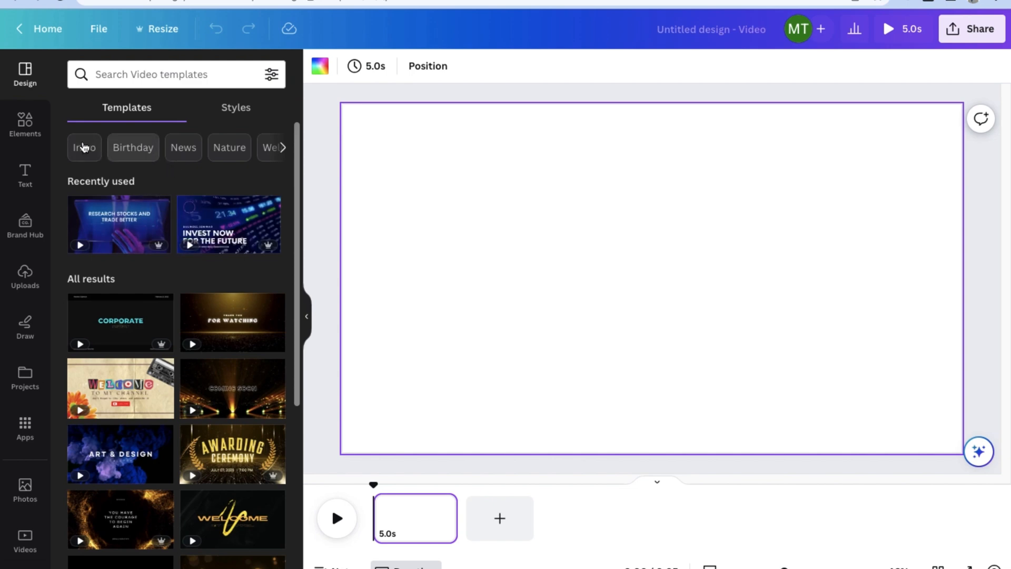
{"action": "left_click", "coordinate": [24, 126]}
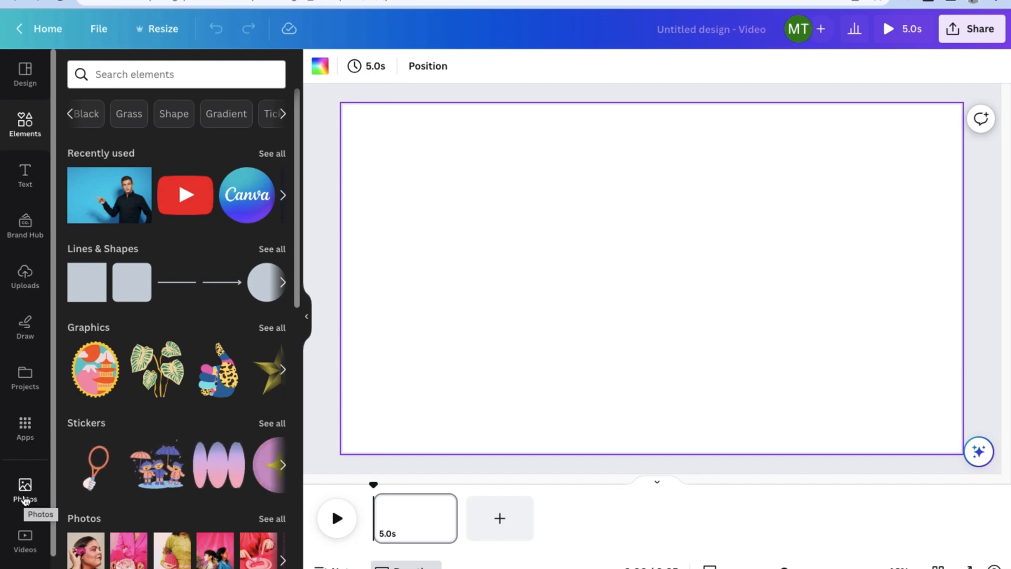
Step: Search Photos for 'DOGS AND CATS' and add the white puppy and kitten photo
{"action": "left_click", "coordinate": [24, 490]}
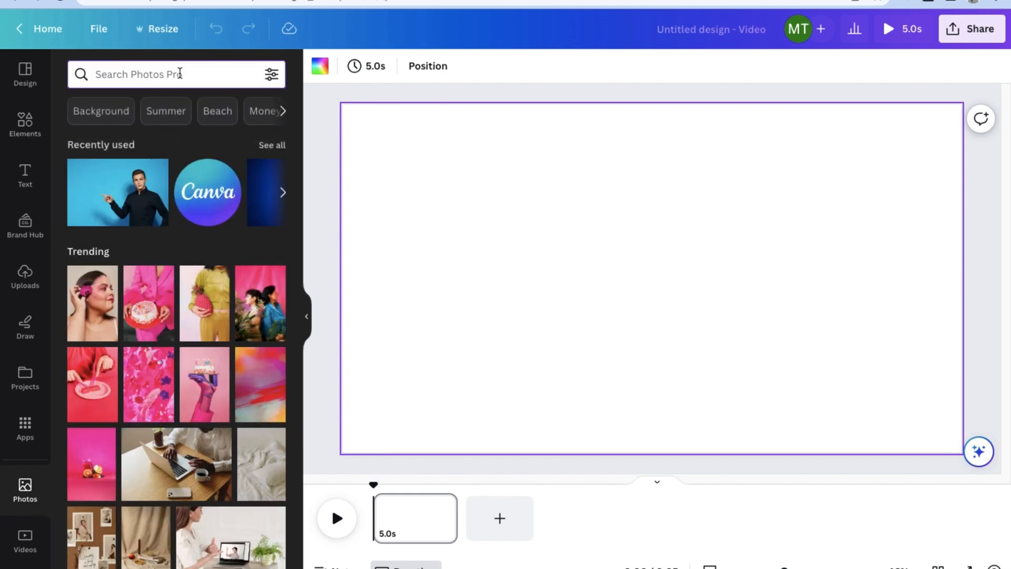
{"action": "type", "text": "DOGS AND CATS"}
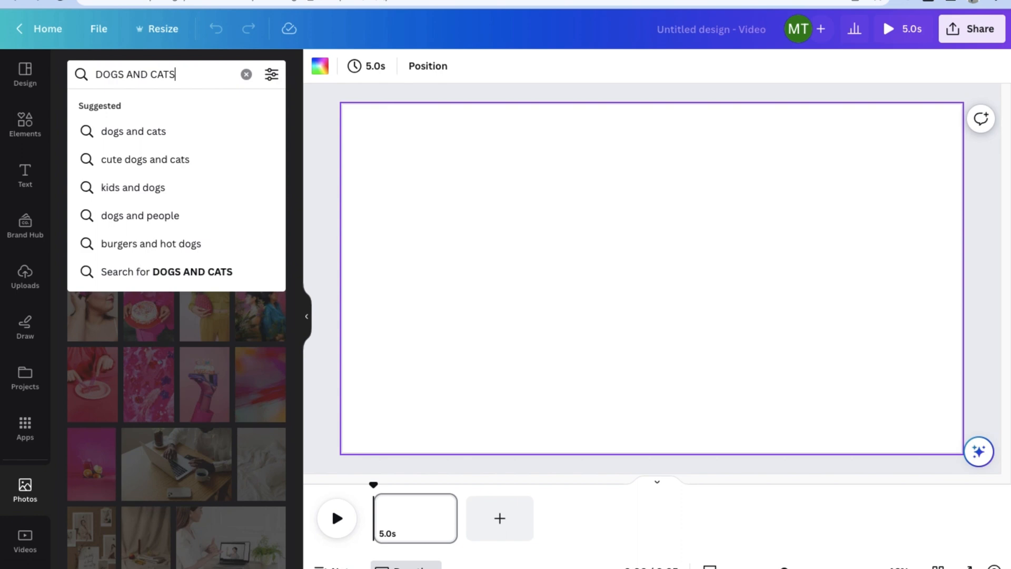
{"action": "key", "text": "enter"}
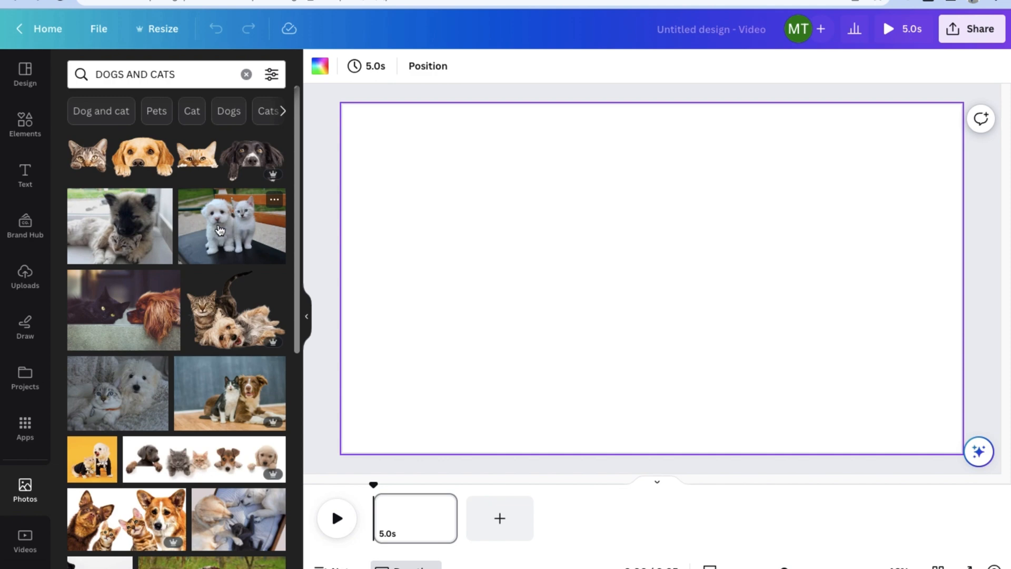
{"action": "left_click", "coordinate": [231, 225]}
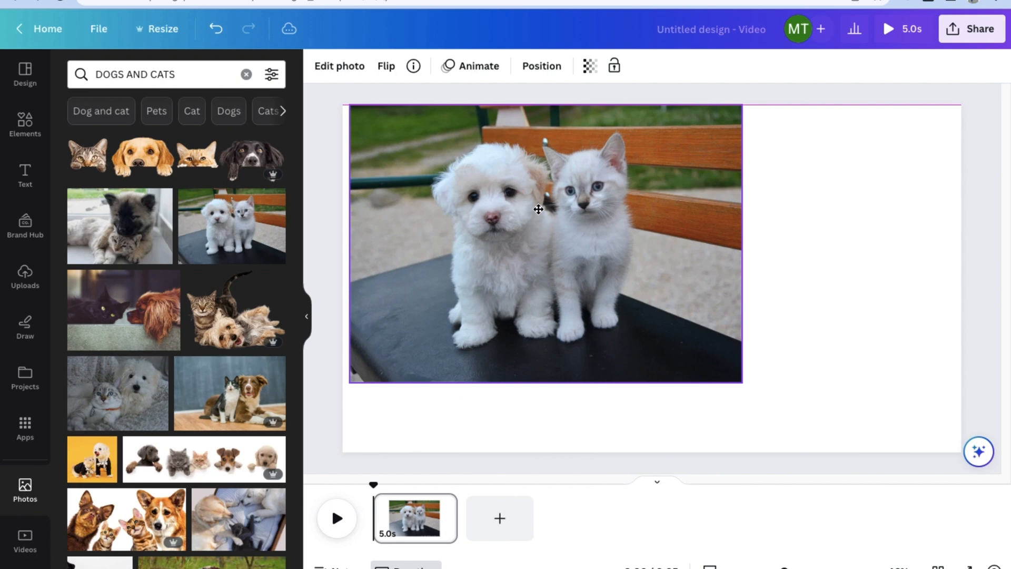
Step: Resize the puppy-and-kitten photo and reset the page background to white
{"action": "left_click", "coordinate": [538, 208]}
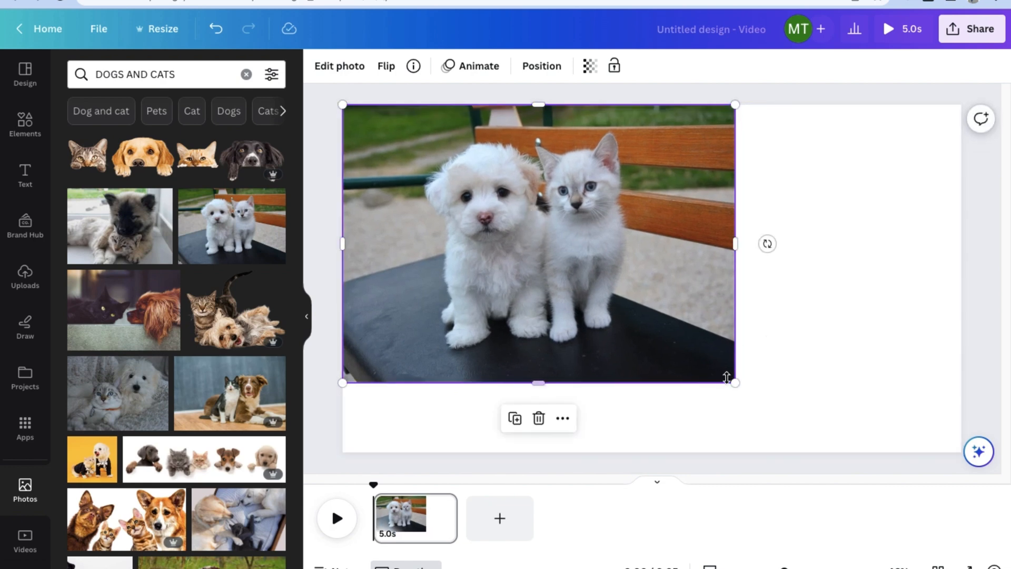
{"action": "left_click_drag", "start_coordinate": [735, 381], "coordinate": [768, 436]}
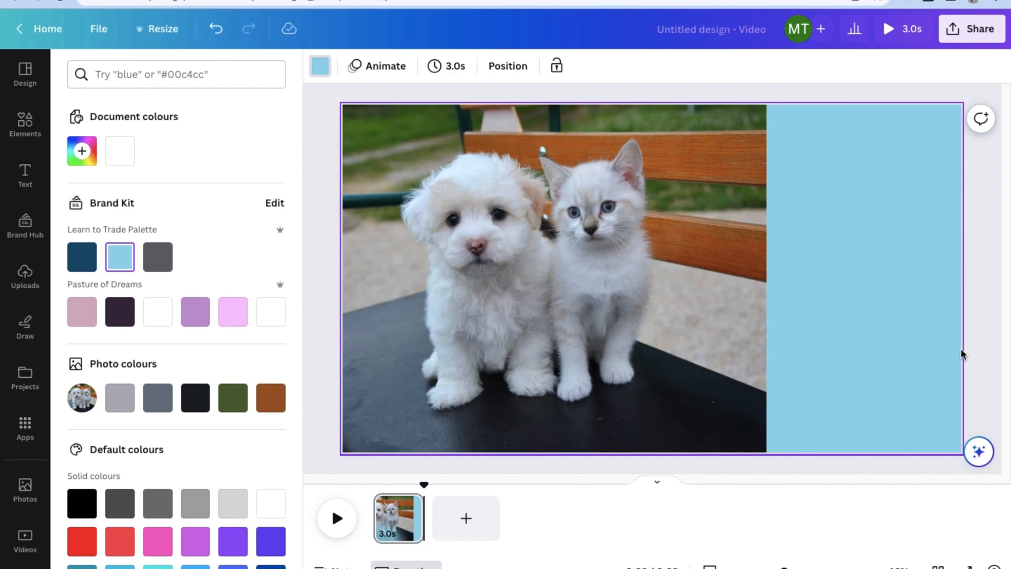
{"action": "left_click", "coordinate": [119, 151]}
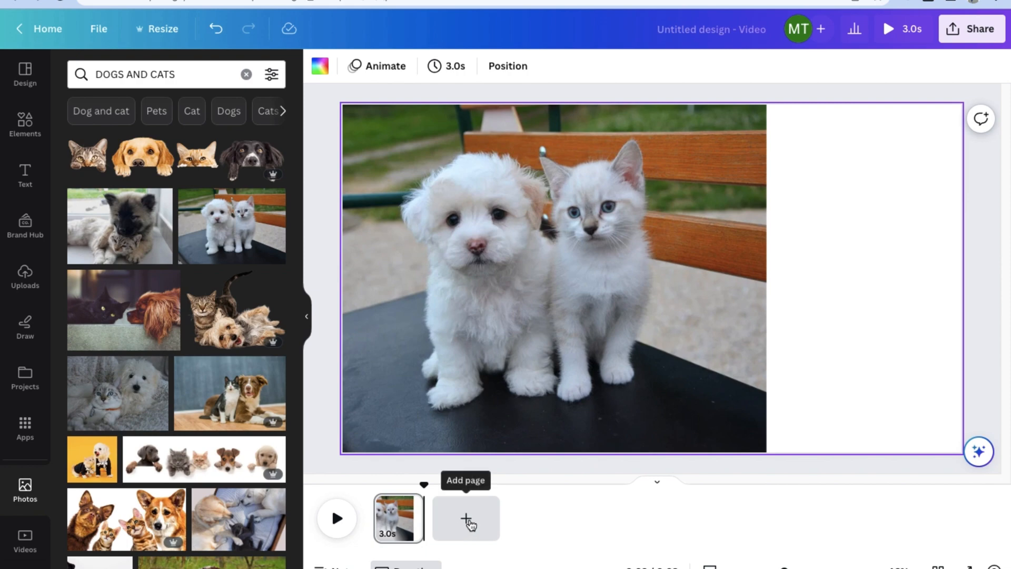
Step: Add a second page with the tabby cat and dog photo stretched to full height
{"action": "left_click", "coordinate": [464, 518]}
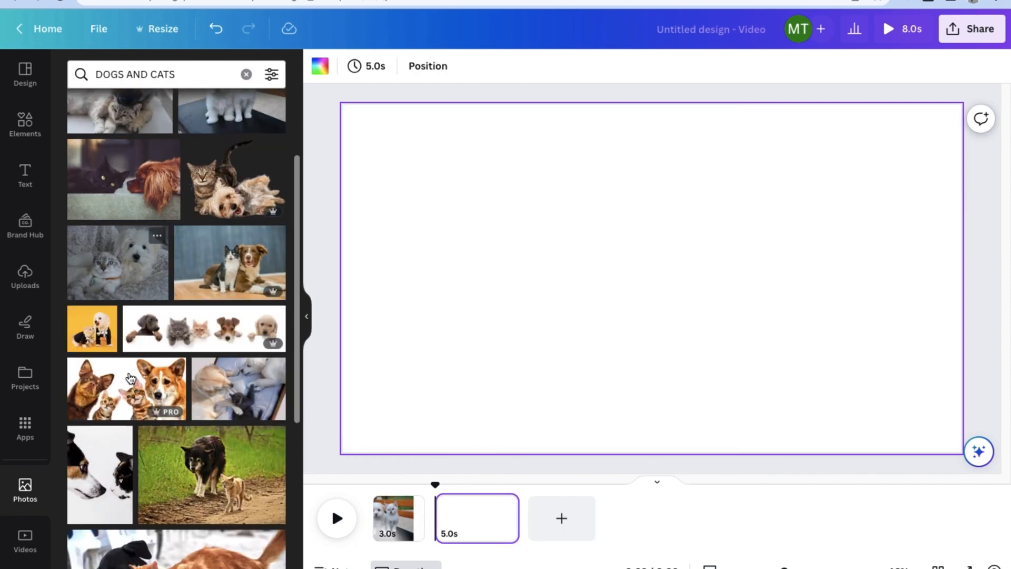
{"action": "scroll", "scroll_direction": "down", "scroll_amount": 3}
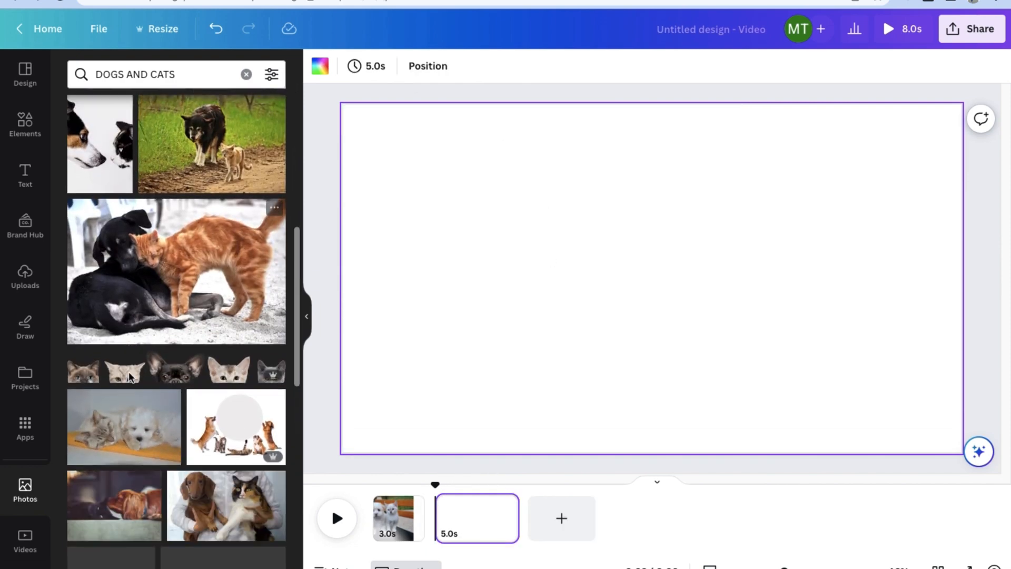
{"action": "scroll", "scroll_direction": "down", "scroll_amount": 3}
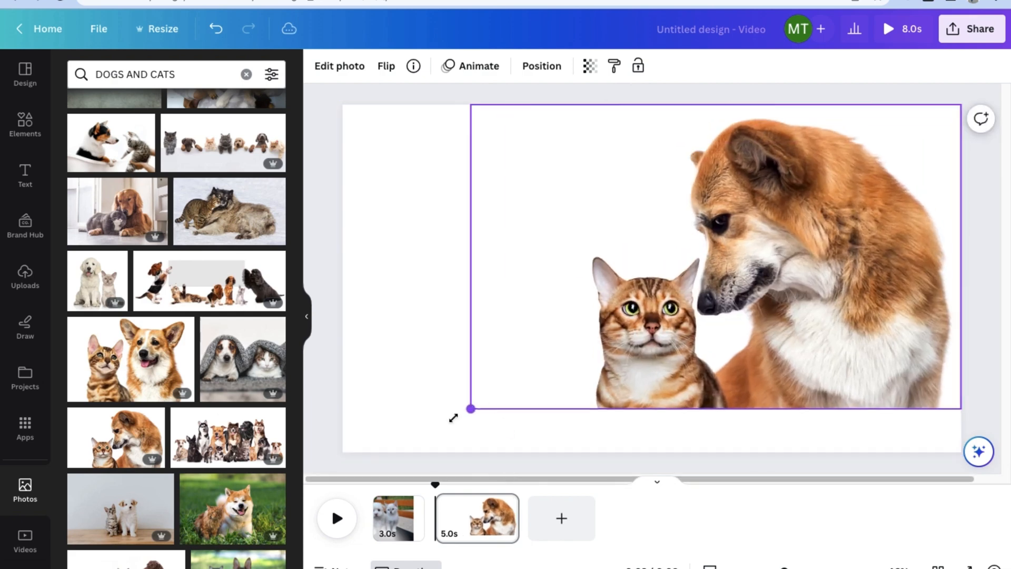
{"action": "left_click_drag", "start_coordinate": [469, 409], "coordinate": [397, 452]}
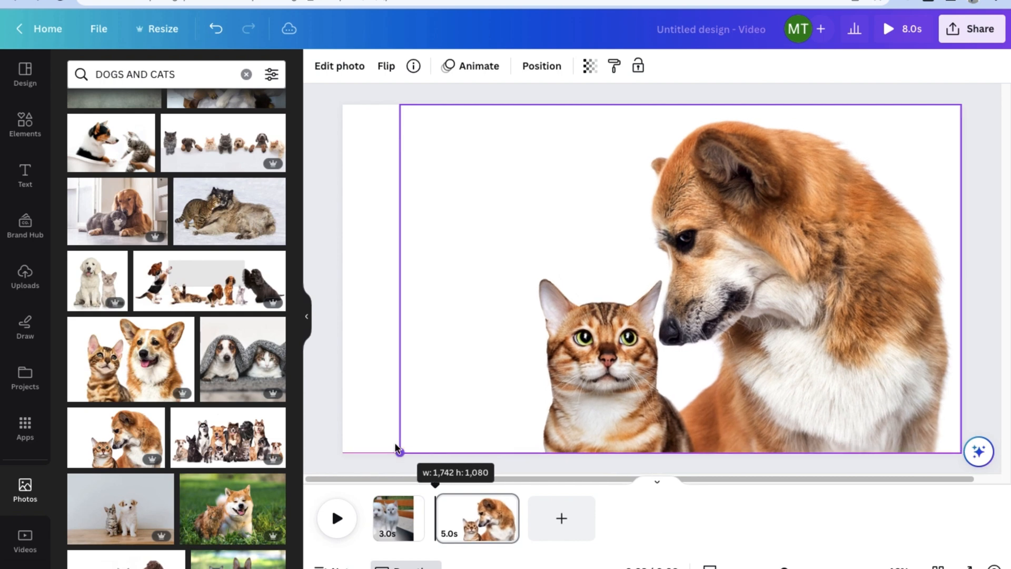
{"action": "left_click_drag", "start_coordinate": [397, 450], "coordinate": [516, 291]}
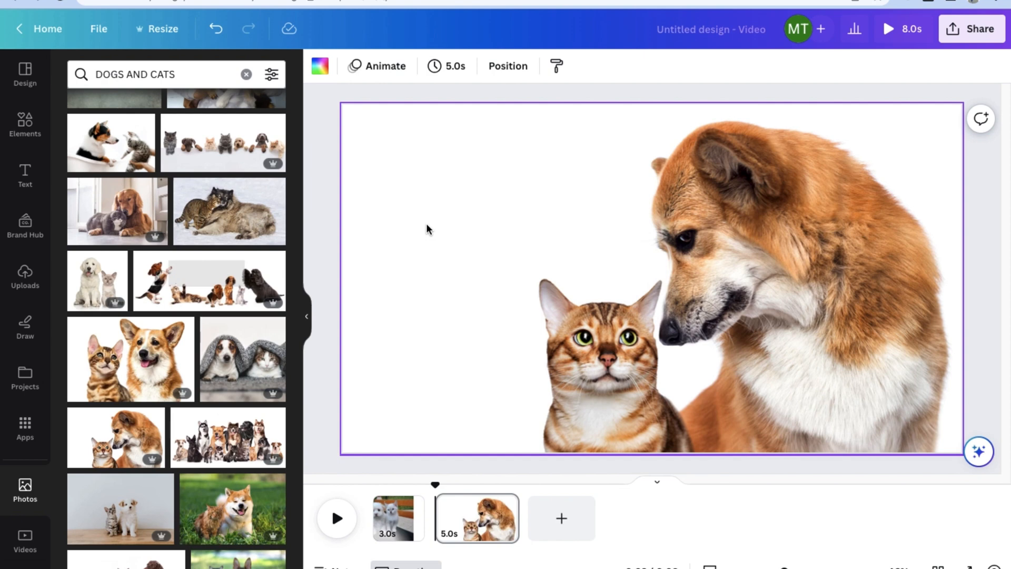
{"action": "mouse_move", "coordinate": [436, 483]}
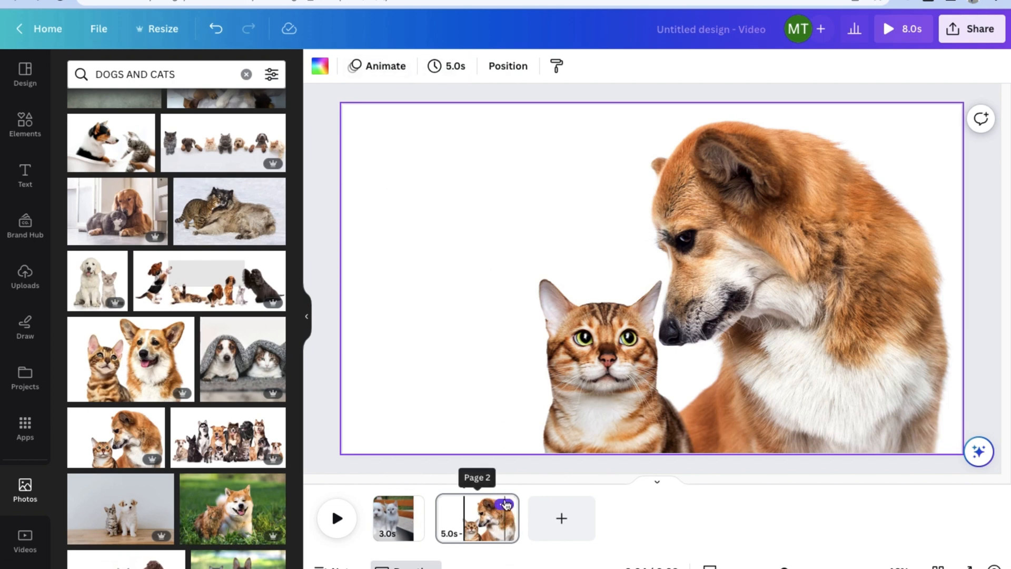
Step: Set the second page's duration to 3 seconds
{"action": "left_click", "coordinate": [446, 65]}
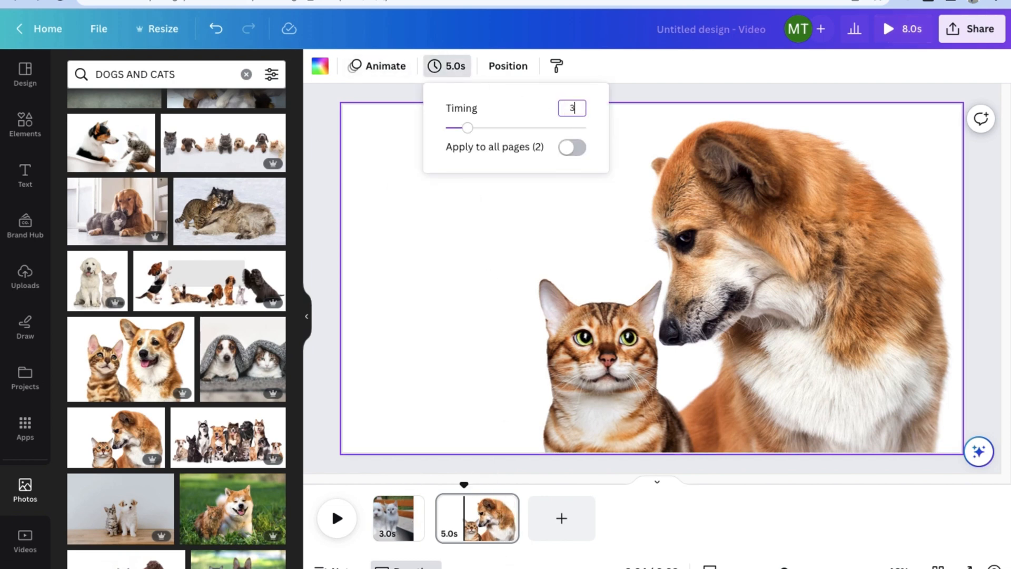
{"action": "left_click", "coordinate": [570, 147]}
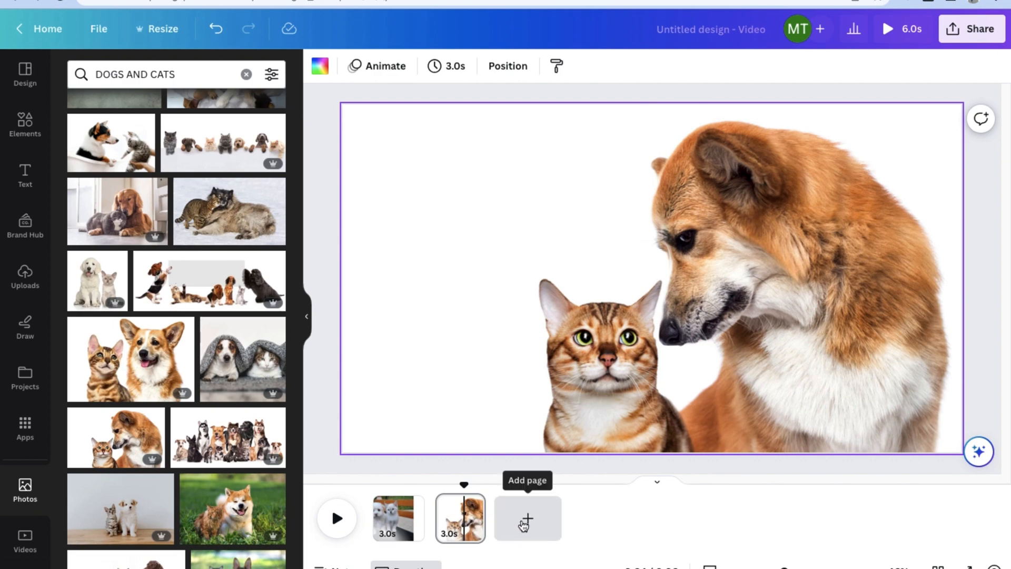
Step: Add a third page with the Akita-and-cat photo centred and enlarged to full height
{"action": "left_click", "coordinate": [527, 518]}
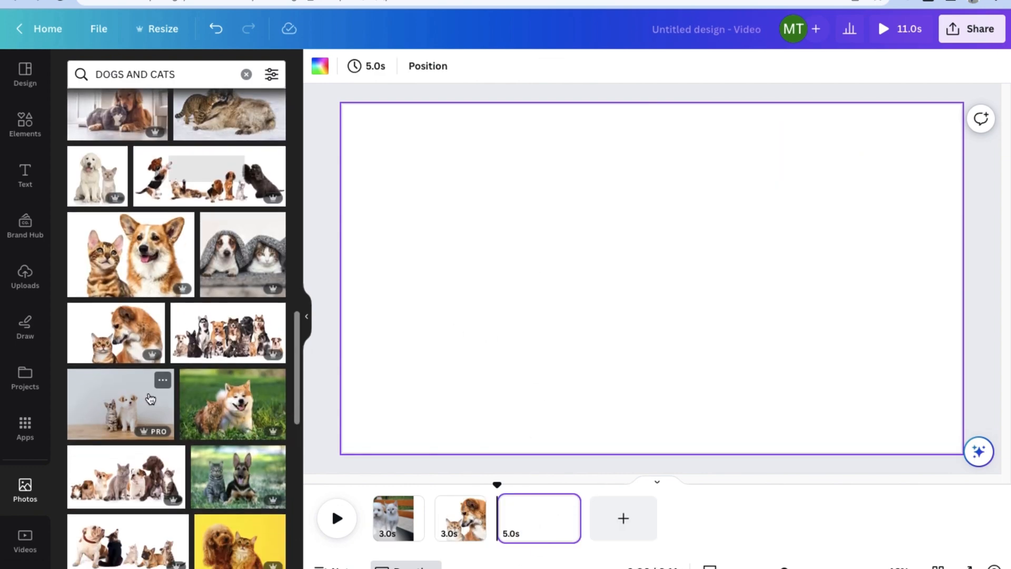
{"action": "left_click", "coordinate": [233, 403]}
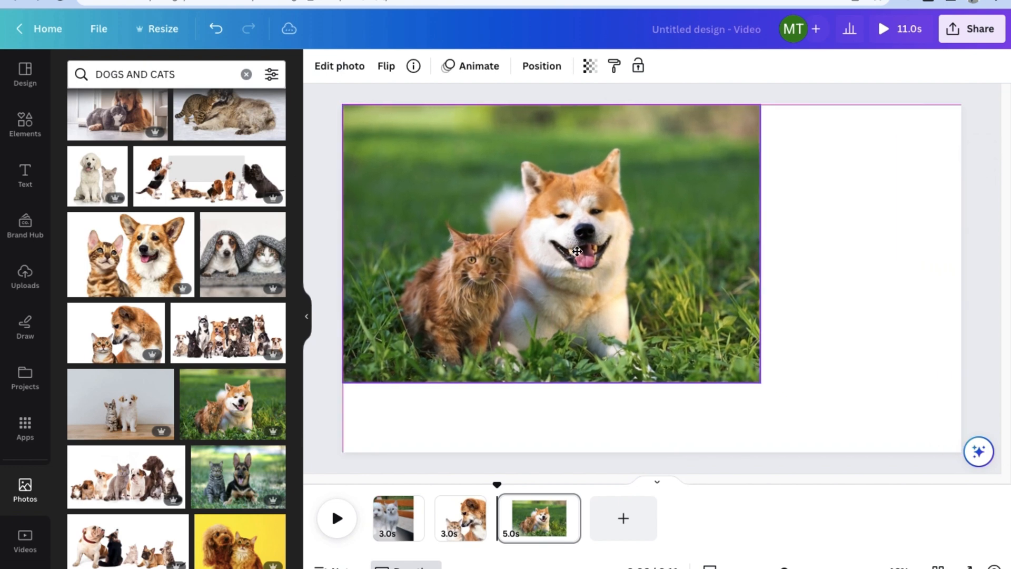
{"action": "left_click_drag", "start_coordinate": [551, 244], "coordinate": [651, 280]}
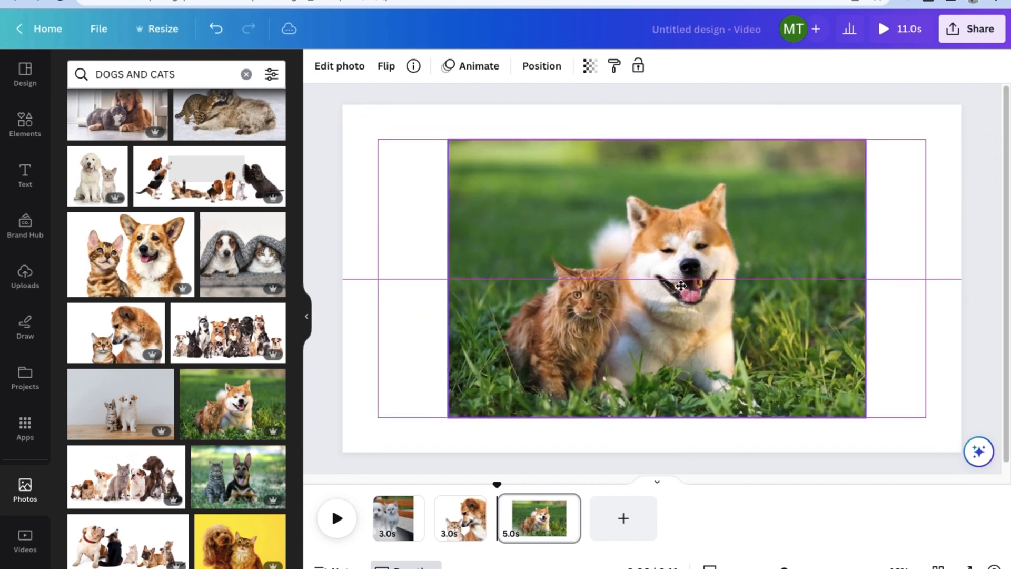
{"action": "left_click_drag", "start_coordinate": [864, 277], "coordinate": [709, 242]}
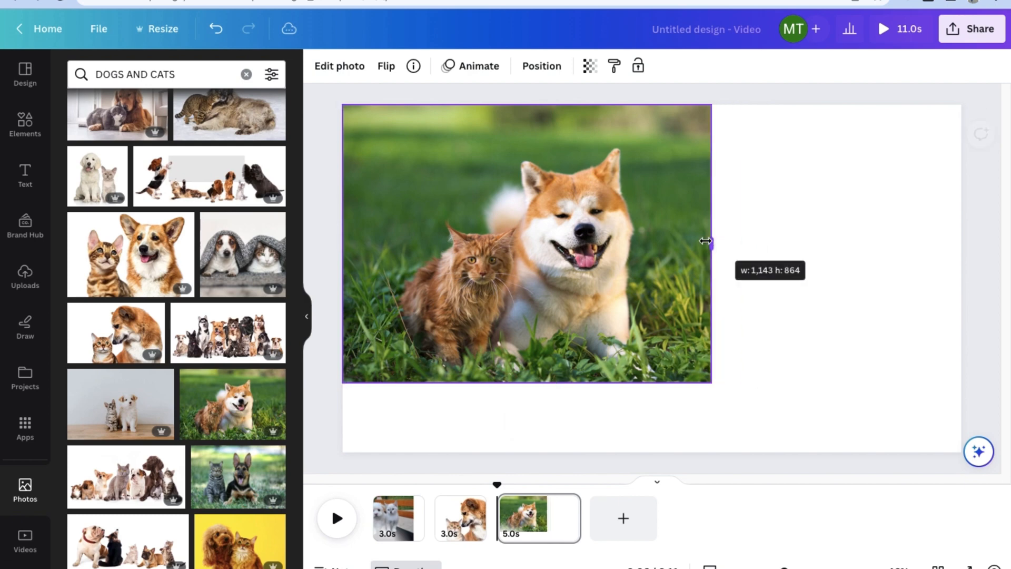
{"action": "left_click_drag", "start_coordinate": [708, 243], "coordinate": [772, 278]}
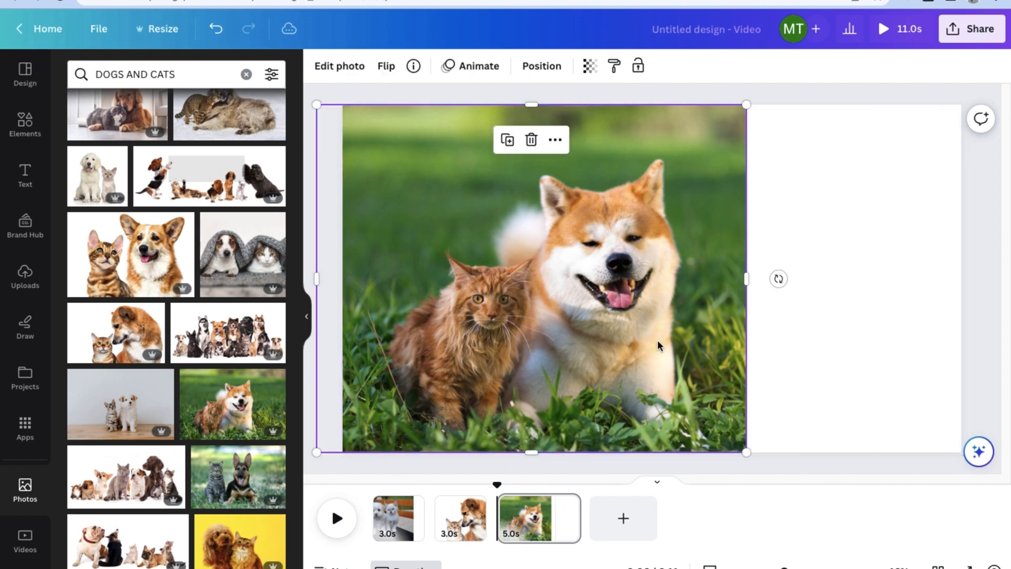
Step: Lower the Akita photo's transparency so it appears partly faded
{"action": "left_click", "coordinate": [588, 65]}
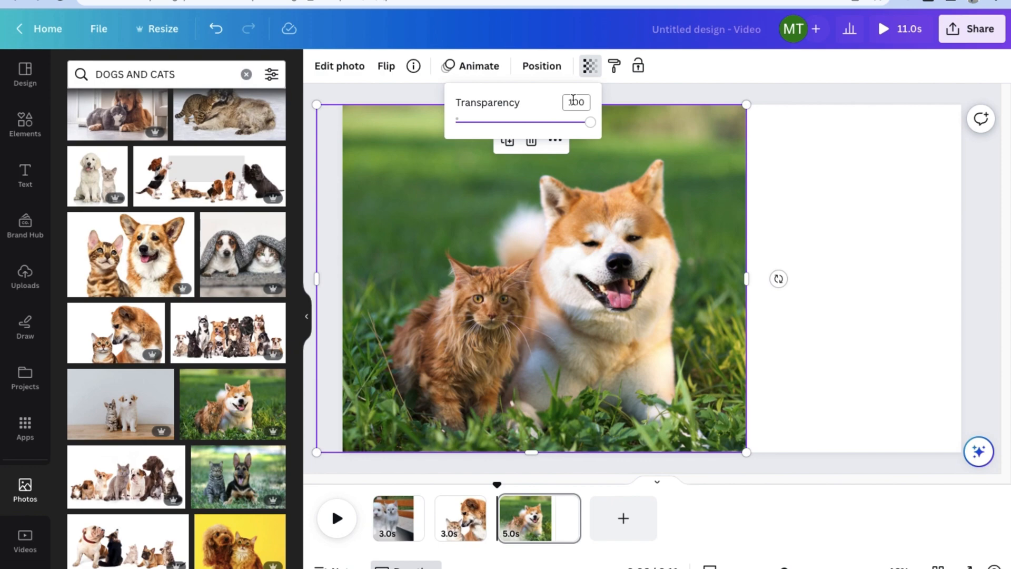
{"action": "left_click_drag", "start_coordinate": [589, 122], "coordinate": [527, 122]}
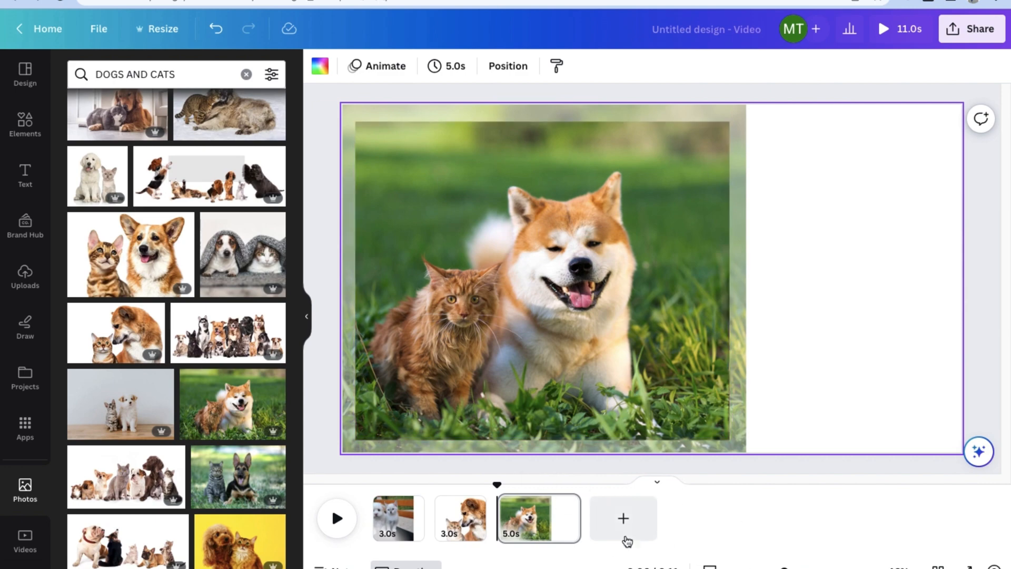
Step: Add a fourth page with the beagle and sleeping cat photo, then a blank fifth page
{"action": "left_click", "coordinate": [622, 518]}
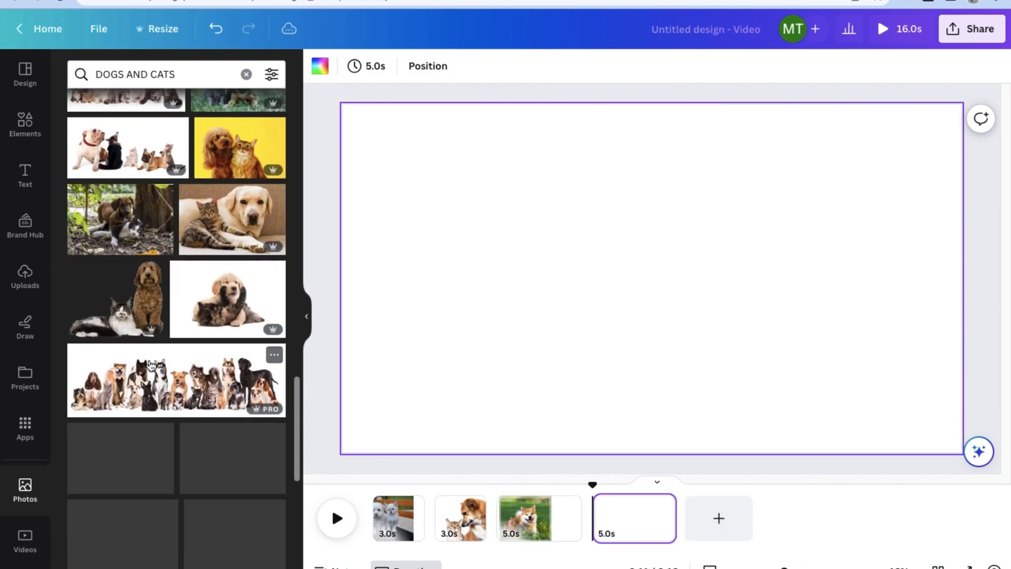
{"action": "scroll", "scroll_direction": "down", "scroll_amount": 3}
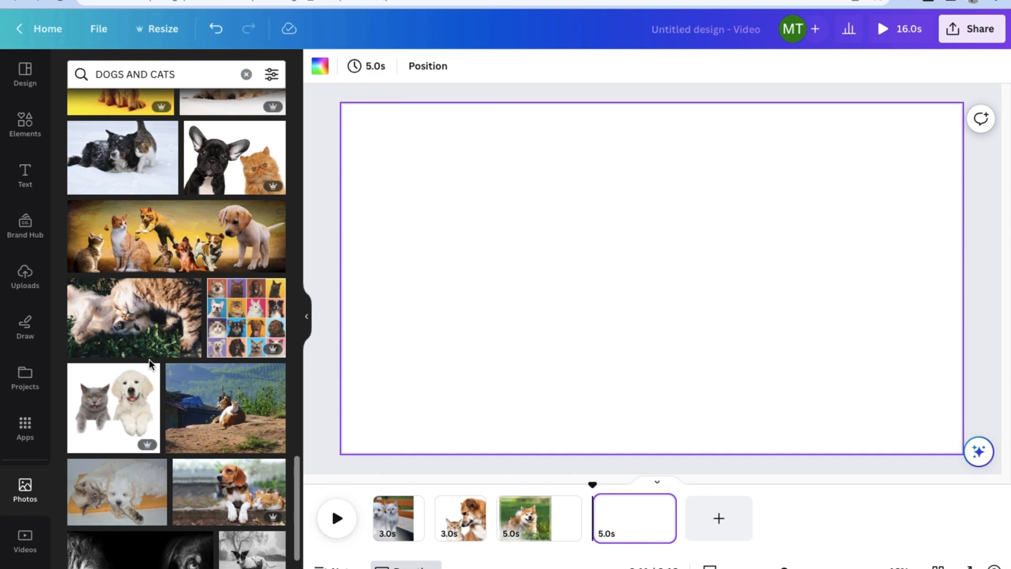
{"action": "scroll", "scroll_direction": "down", "scroll_amount": 3}
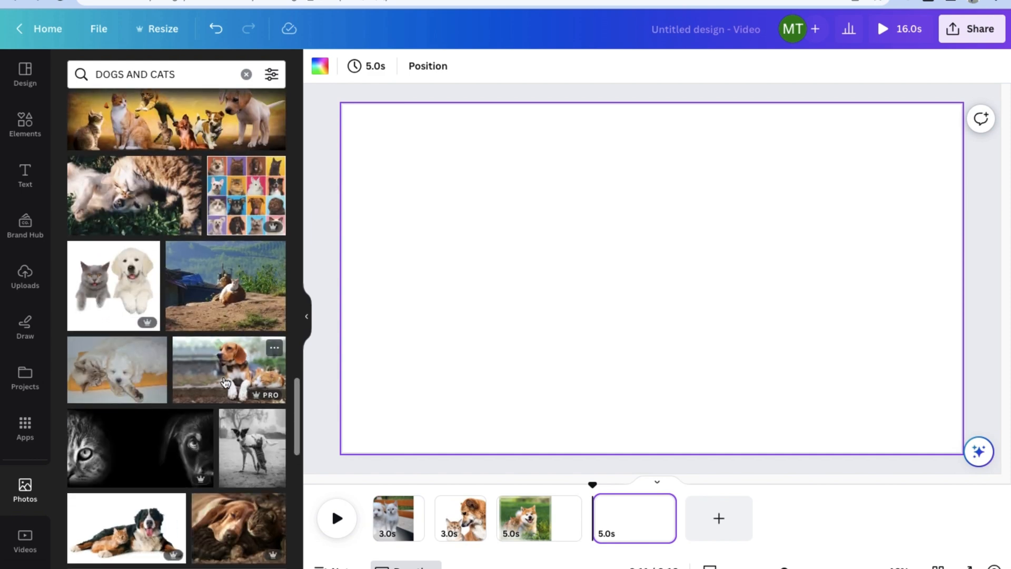
{"action": "left_click", "coordinate": [227, 370]}
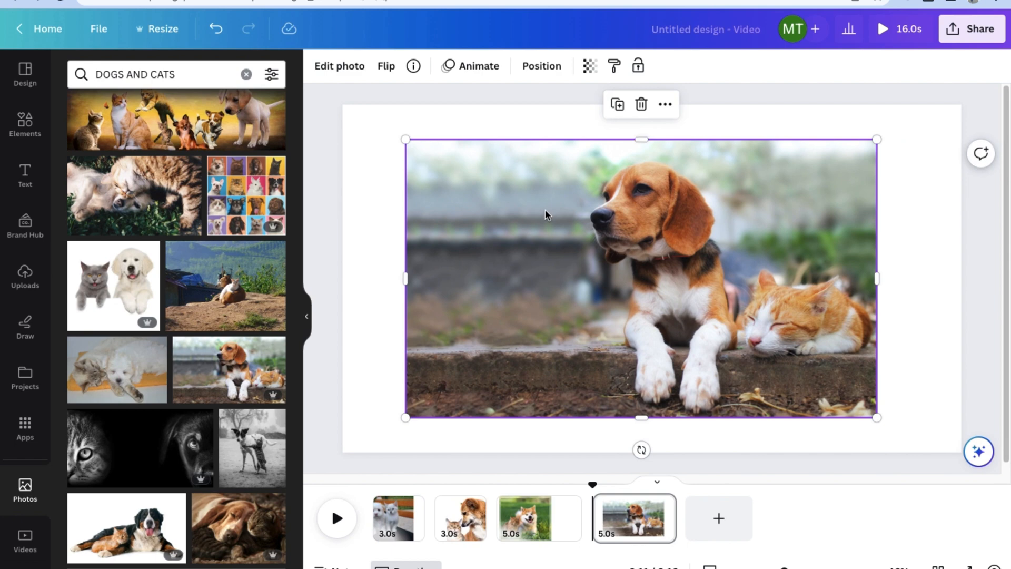
{"action": "mouse_move", "coordinate": [580, 274]}
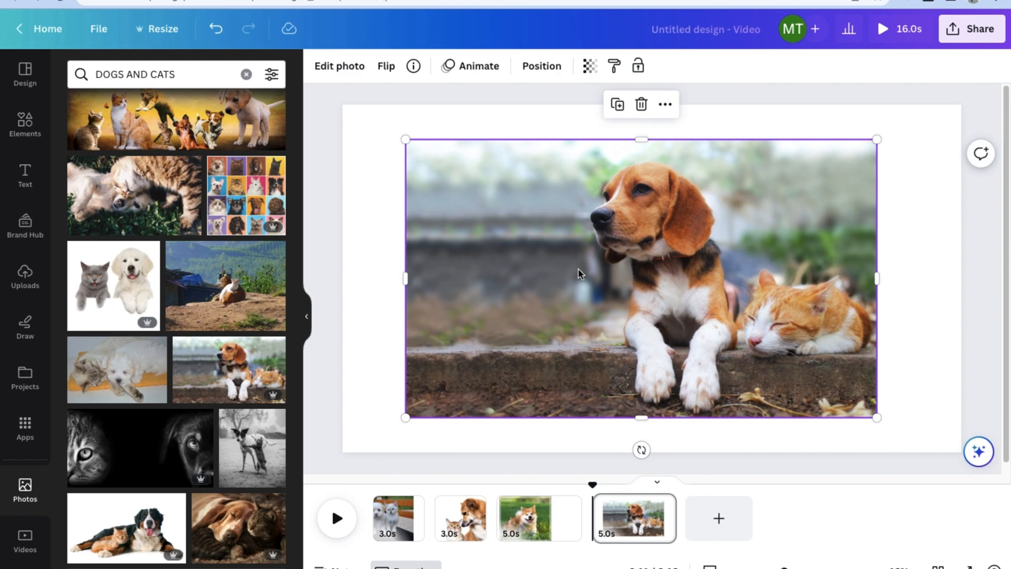
{"action": "mouse_move", "coordinate": [586, 275]}
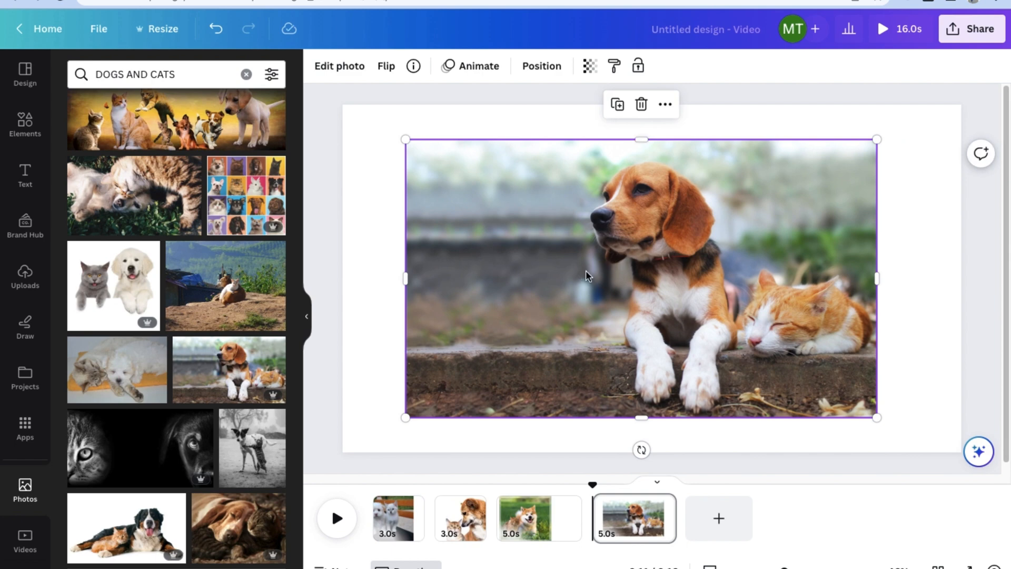
{"action": "mouse_move", "coordinate": [619, 259]}
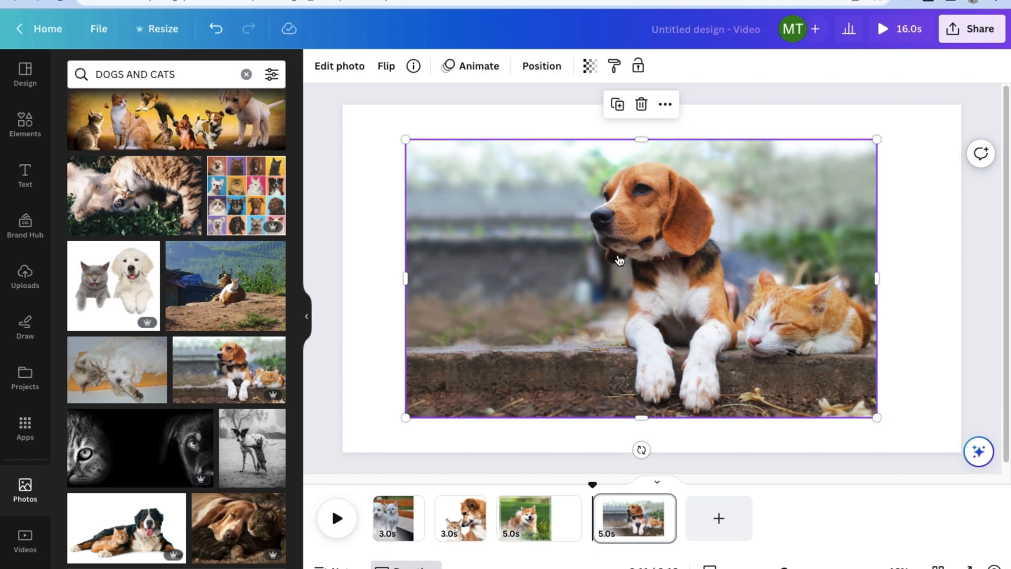
{"action": "right_click", "coordinate": [619, 258]}
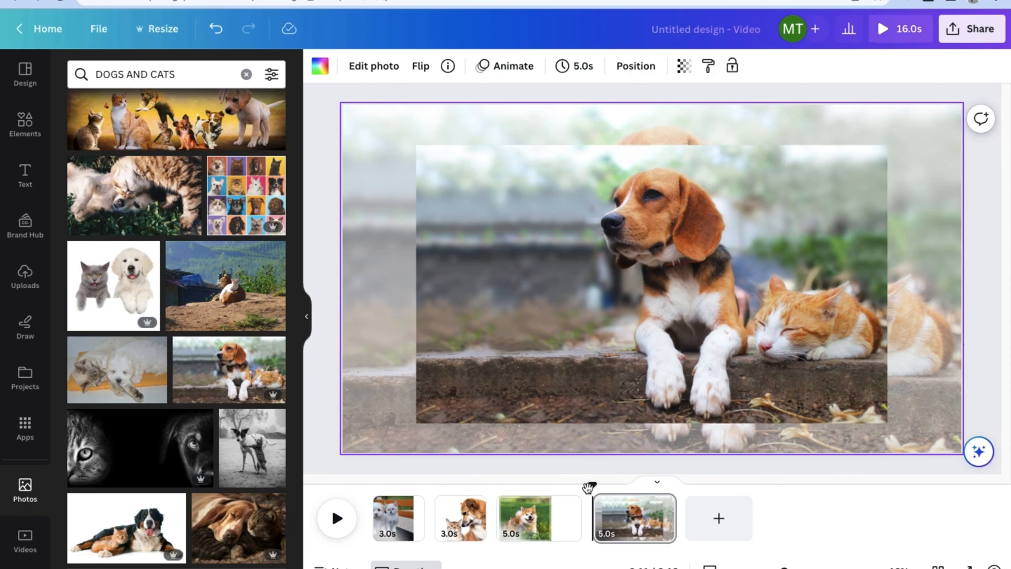
{"action": "mouse_move", "coordinate": [711, 481]}
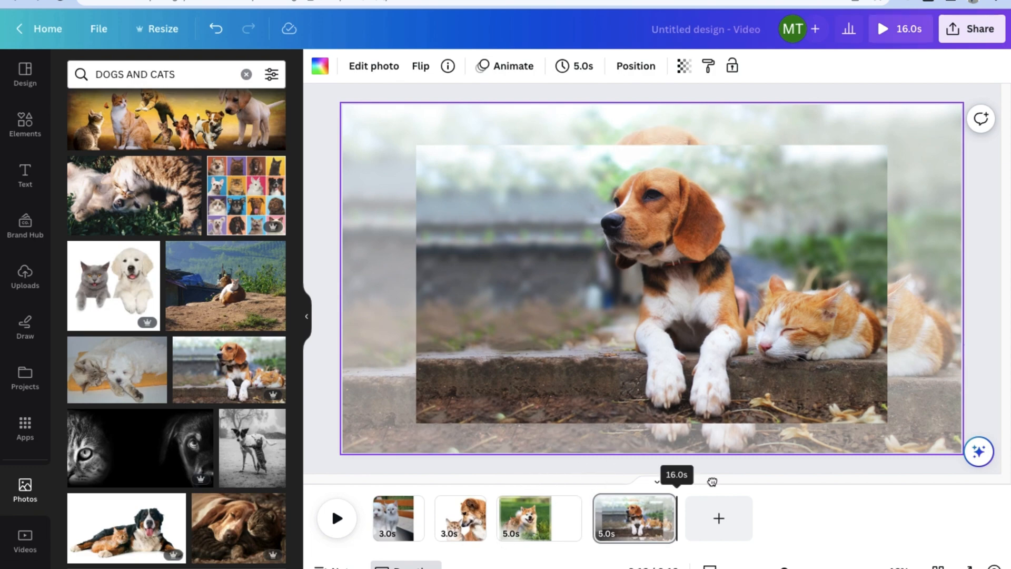
{"action": "left_click", "coordinate": [718, 518]}
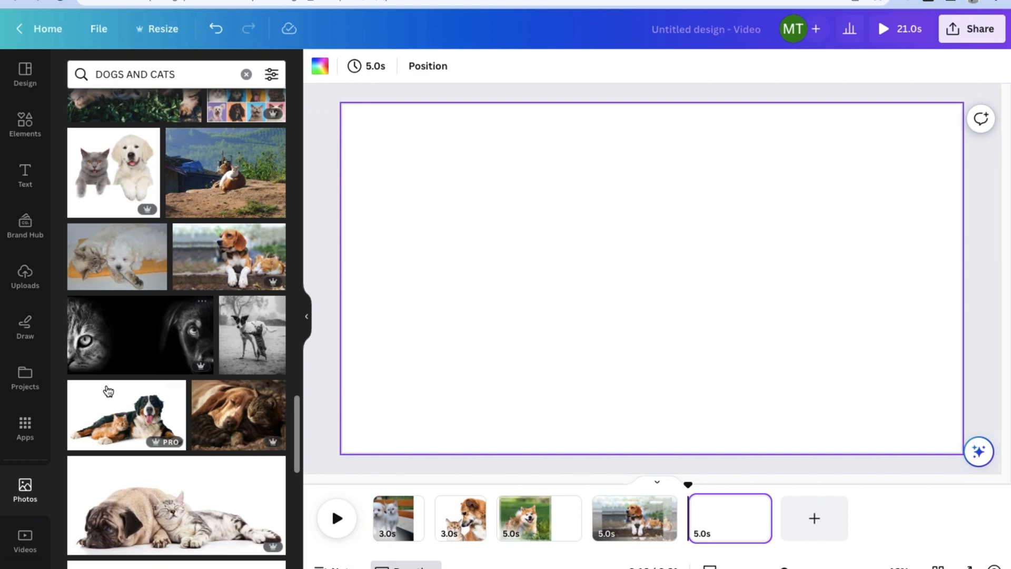
Step: Fill the fifth page with the pug-and-cat photo and add a blank opening page
{"action": "scroll", "scroll_direction": "down", "scroll_amount": 3}
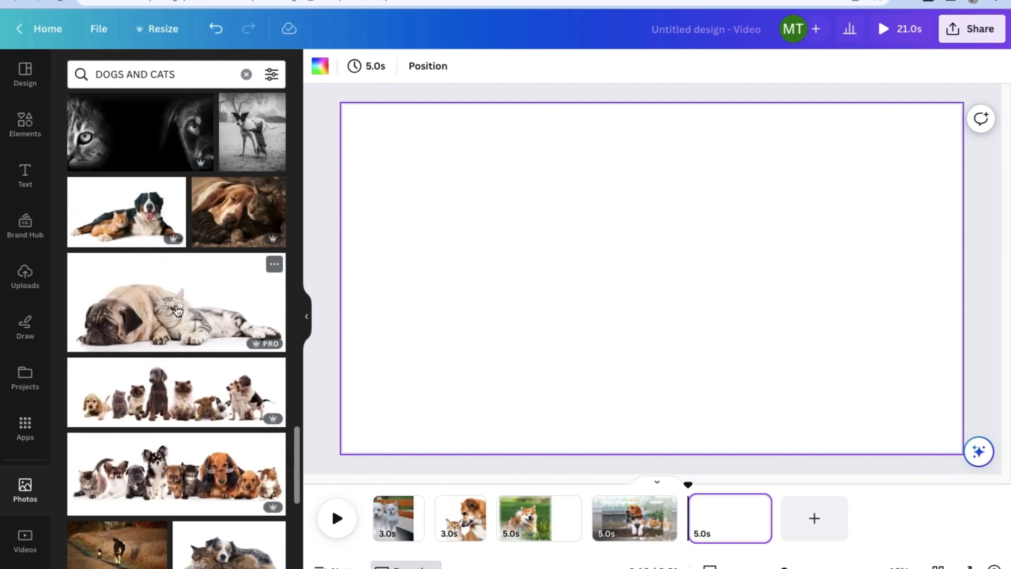
{"action": "left_click", "coordinate": [175, 303]}
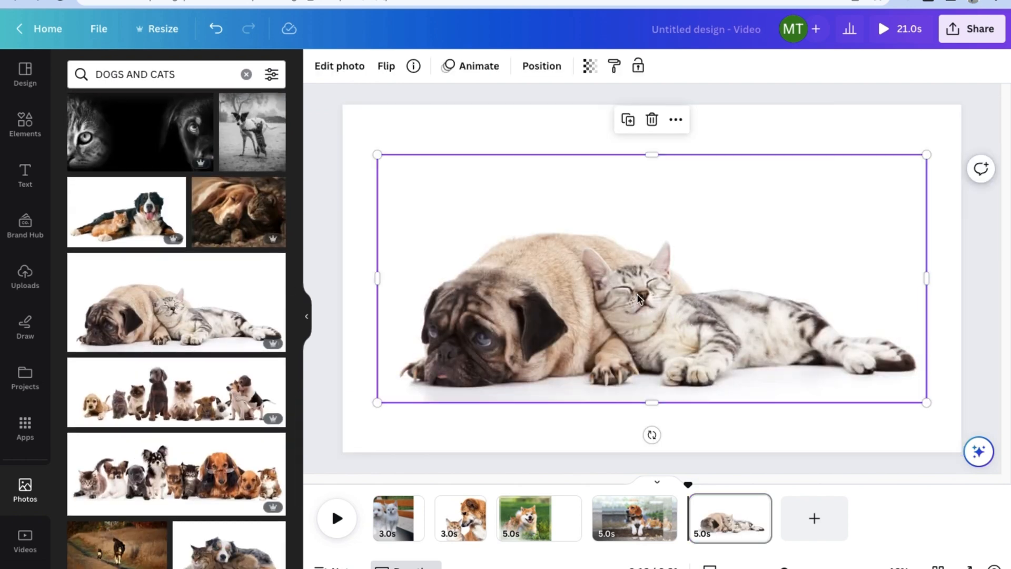
{"action": "left_click_drag", "start_coordinate": [651, 402], "coordinate": [693, 403]}
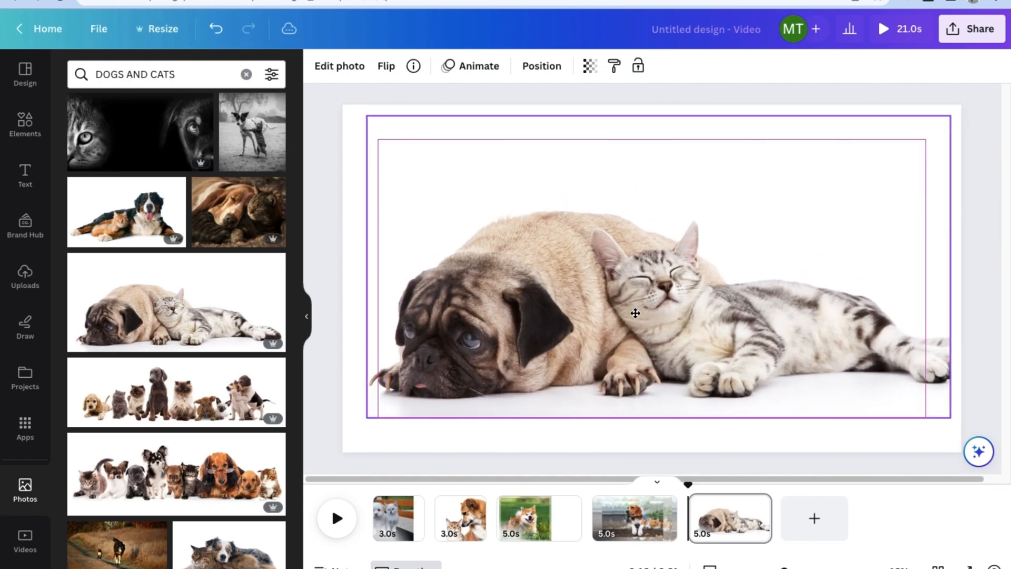
{"action": "left_click", "coordinate": [635, 314]}
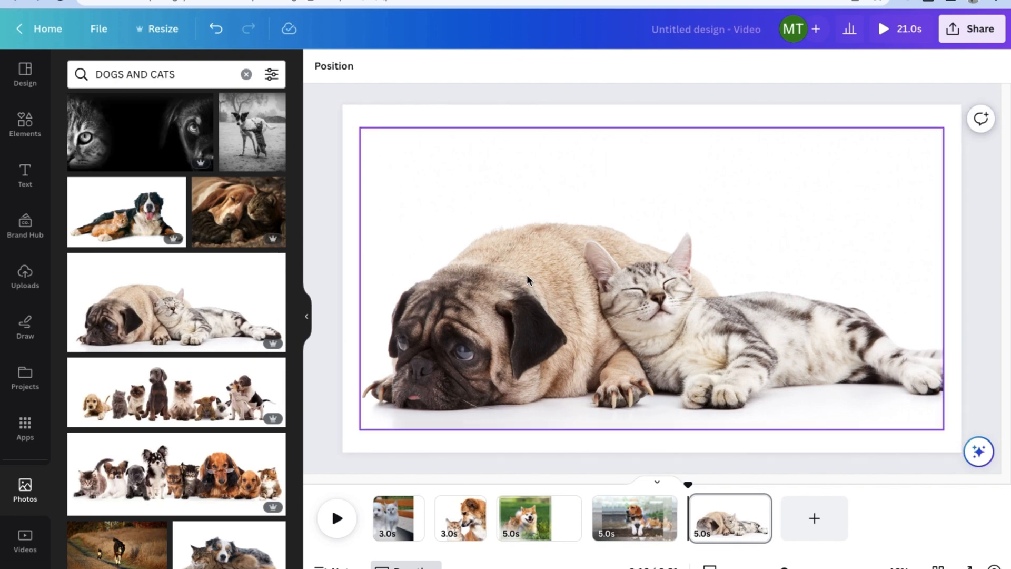
{"action": "left_click", "coordinate": [813, 518]}
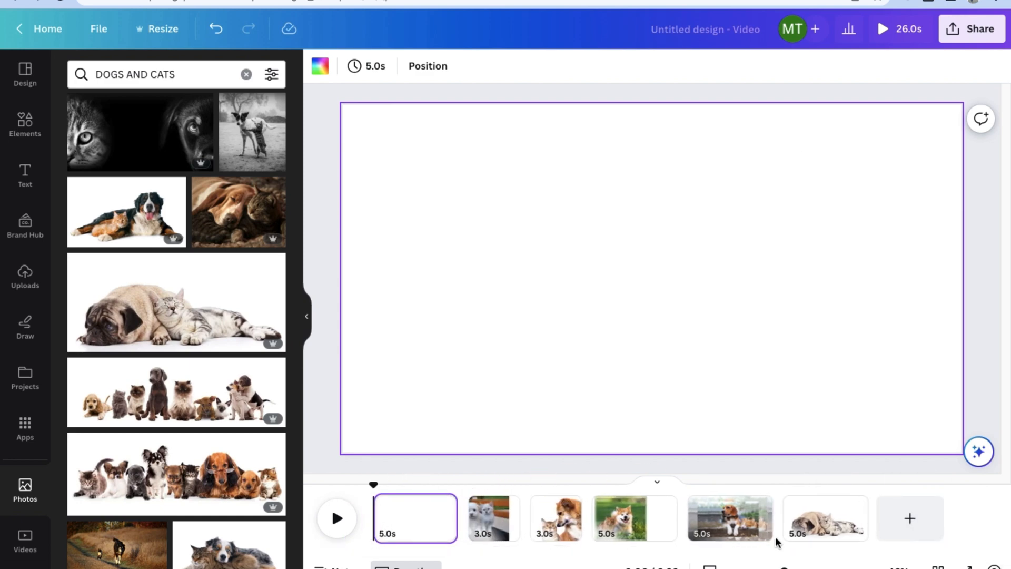
Step: Add the astrid smith font combination to the opening page
{"action": "left_click", "coordinate": [24, 175]}
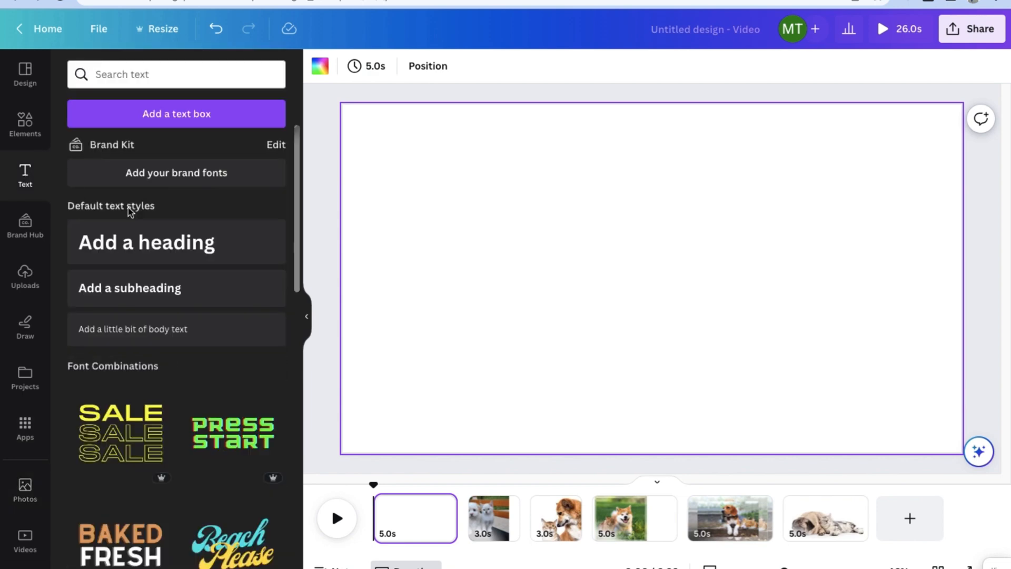
{"action": "scroll", "scroll_direction": "down", "scroll_amount": 3}
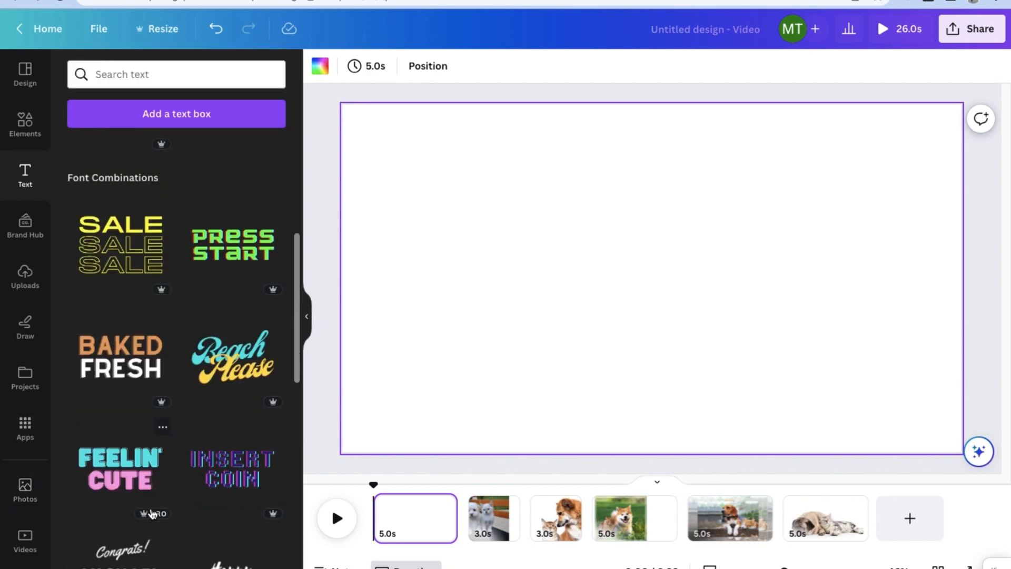
{"action": "scroll", "scroll_direction": "down", "scroll_amount": 3}
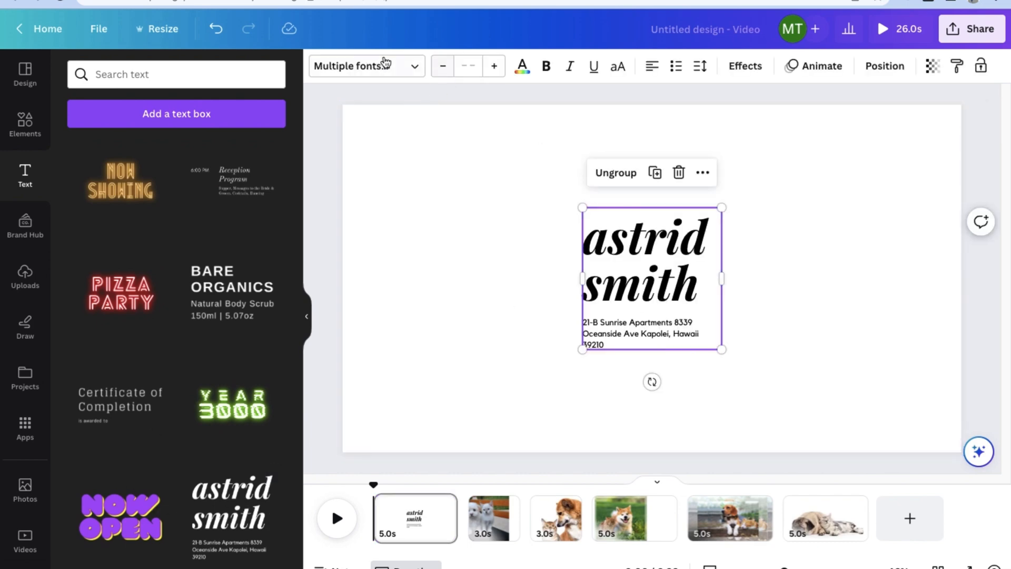
{"action": "left_click", "coordinate": [521, 65]}
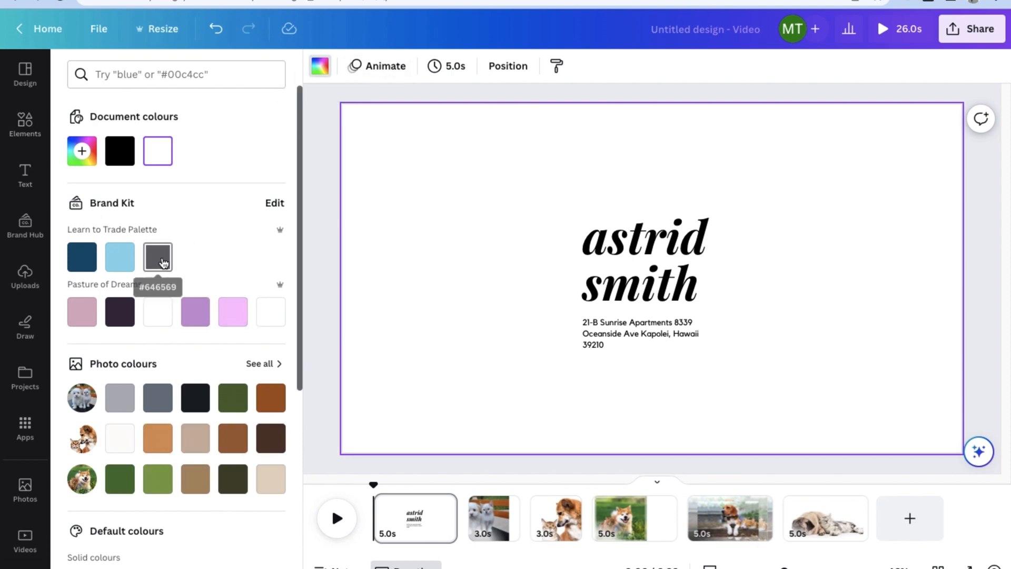
Step: Colour the opening page grey #646569 and lay the grey cat and golden dog photo over it
{"action": "left_click", "coordinate": [157, 256]}
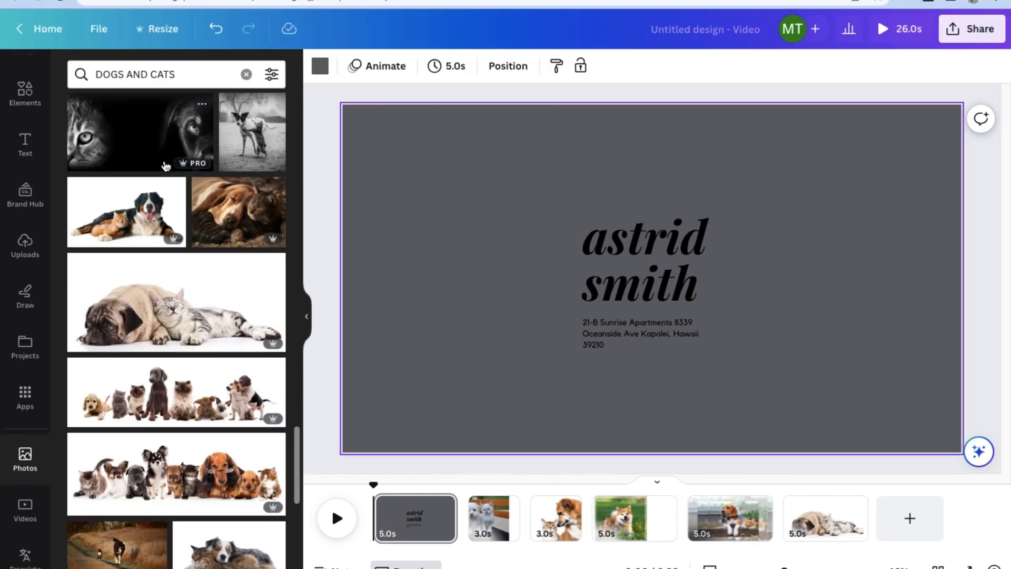
{"action": "scroll", "scroll_direction": "down", "scroll_amount": 3}
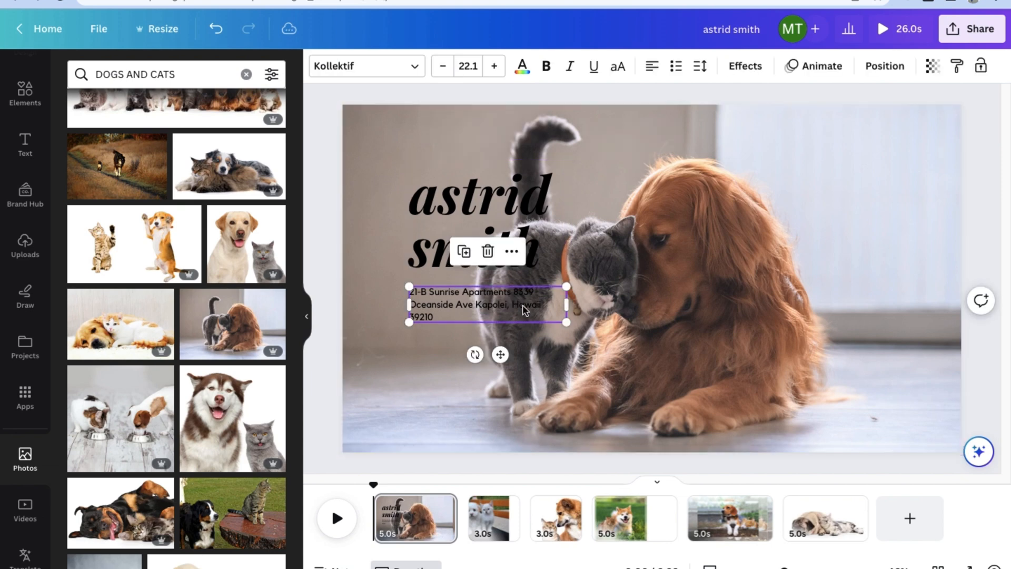
Step: Rewrite the heading as BEST FRIENDS FOREVER in white and shrink the cat-and-dog photo below it
{"action": "left_click", "coordinate": [478, 194]}
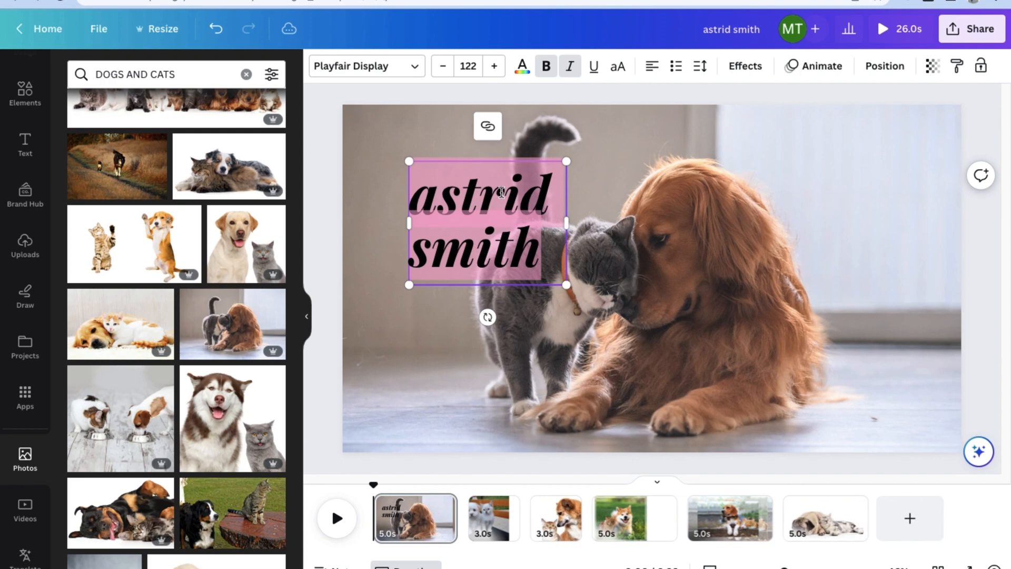
{"action": "type", "text": "BEST FRIENDS"}
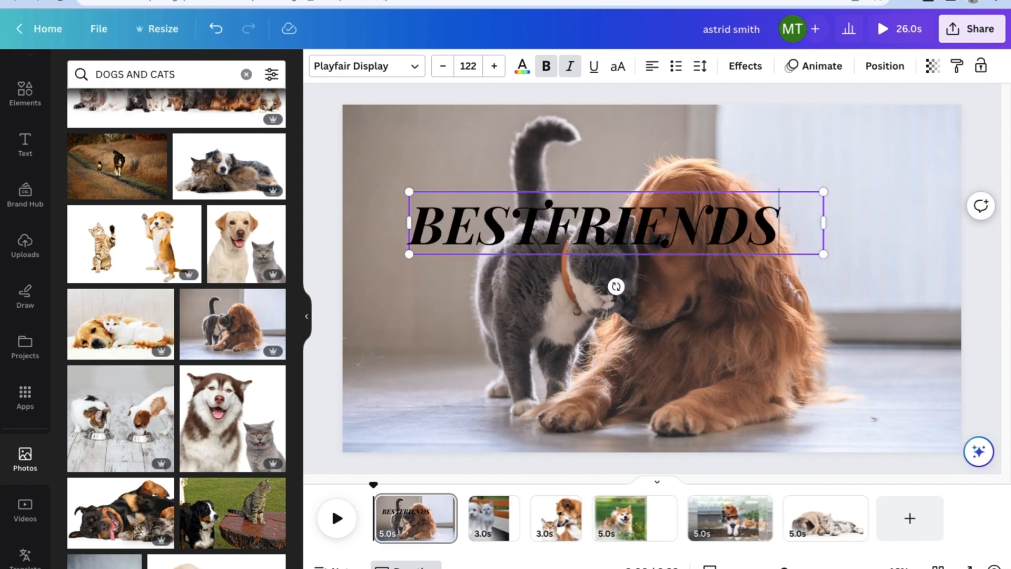
{"action": "type", "text": "FOREVER"}
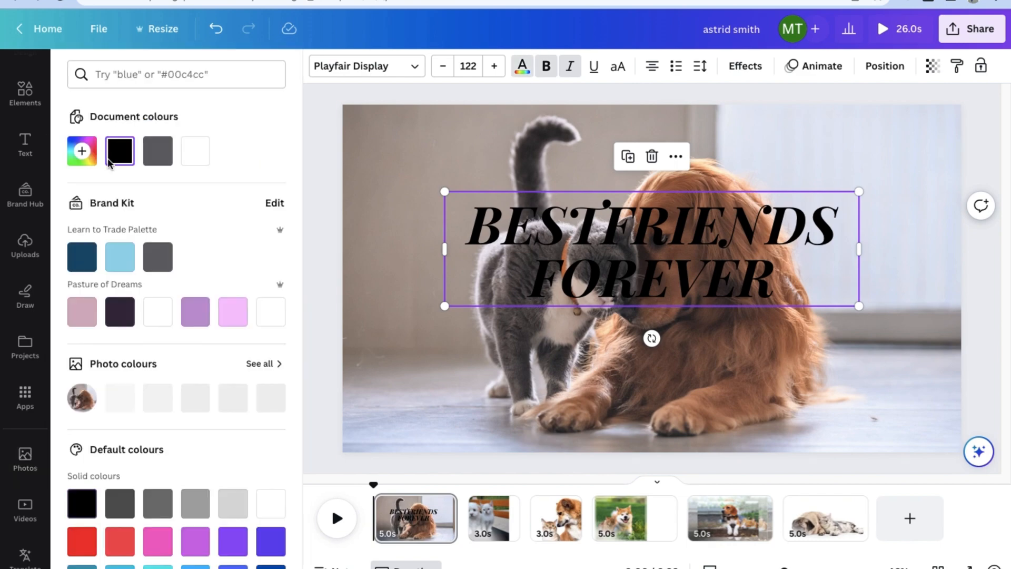
{"action": "left_click", "coordinate": [195, 150]}
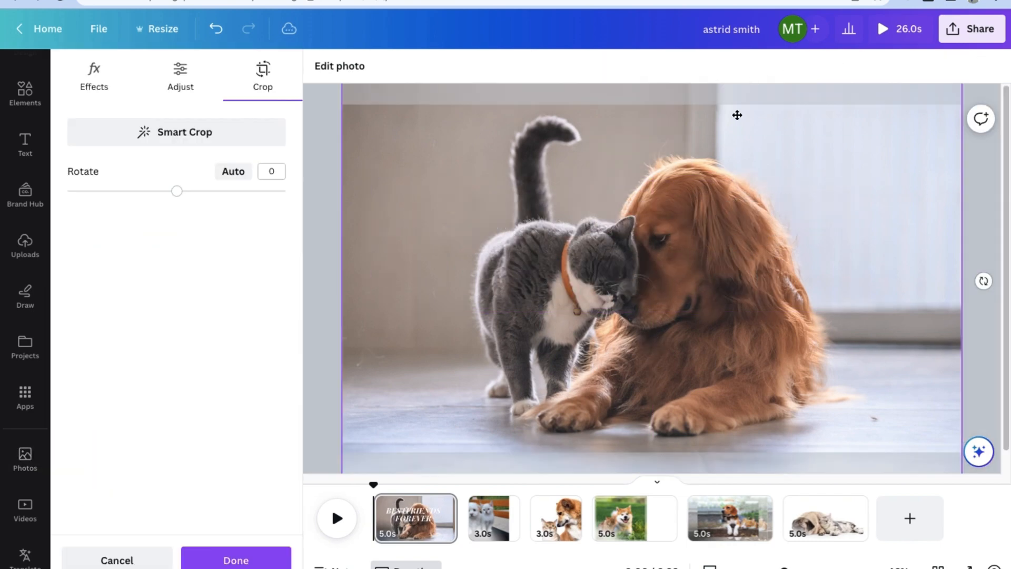
{"action": "left_click", "coordinate": [235, 560]}
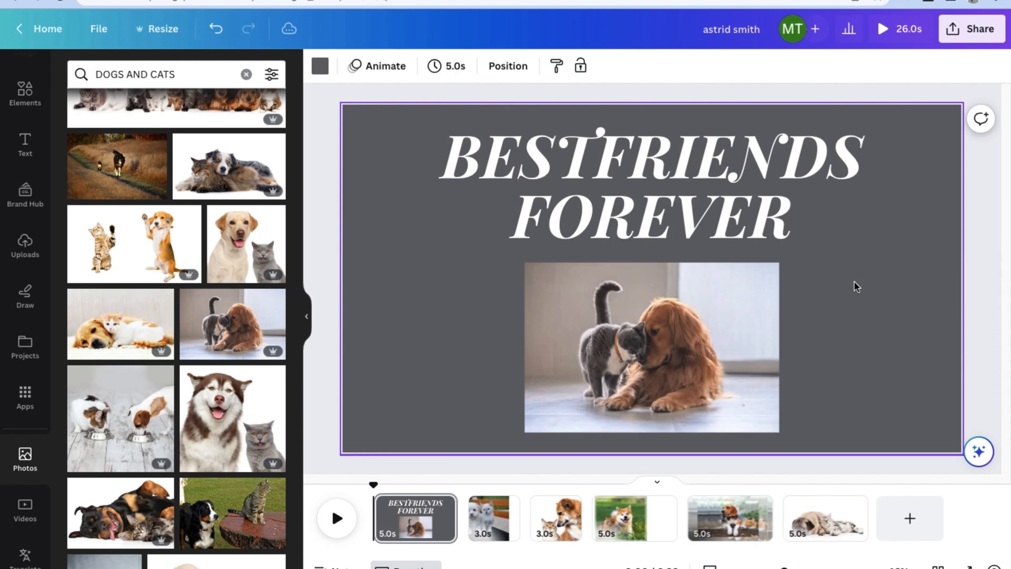
Step: Change slide timing from 5.0s to 3.0s and apply it to all six pages
{"action": "left_click", "coordinate": [447, 65]}
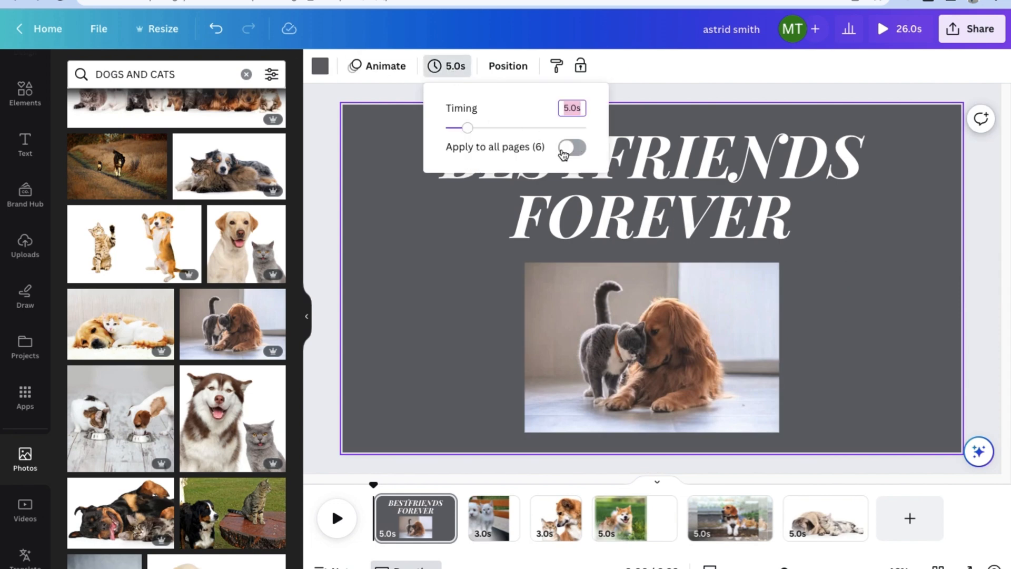
{"action": "left_click", "coordinate": [571, 147]}
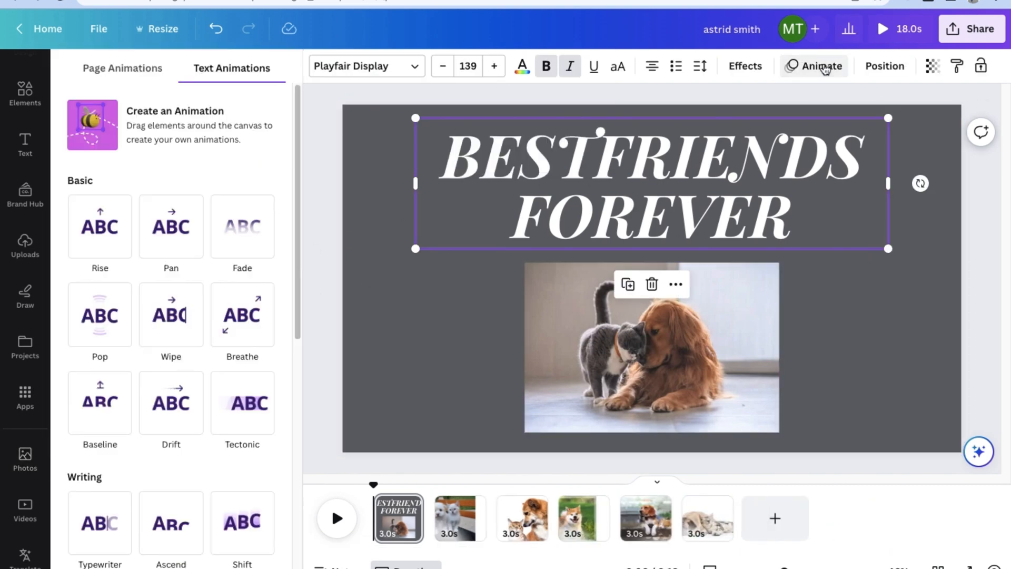
Step: Give the title a word-by-word Shift animation and the photo a Rise animation
{"action": "left_click", "coordinate": [171, 226]}
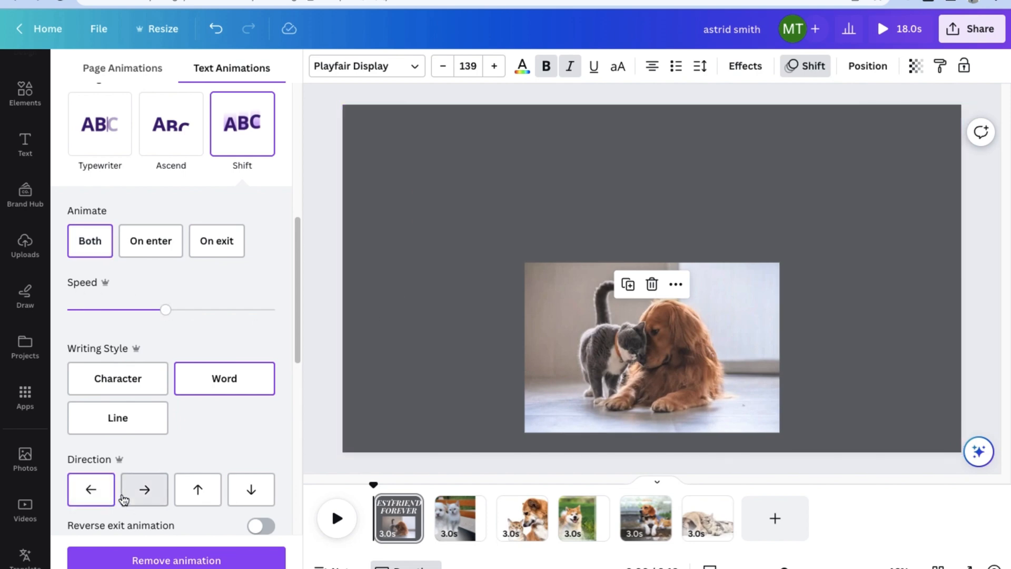
{"action": "left_click", "coordinate": [251, 490]}
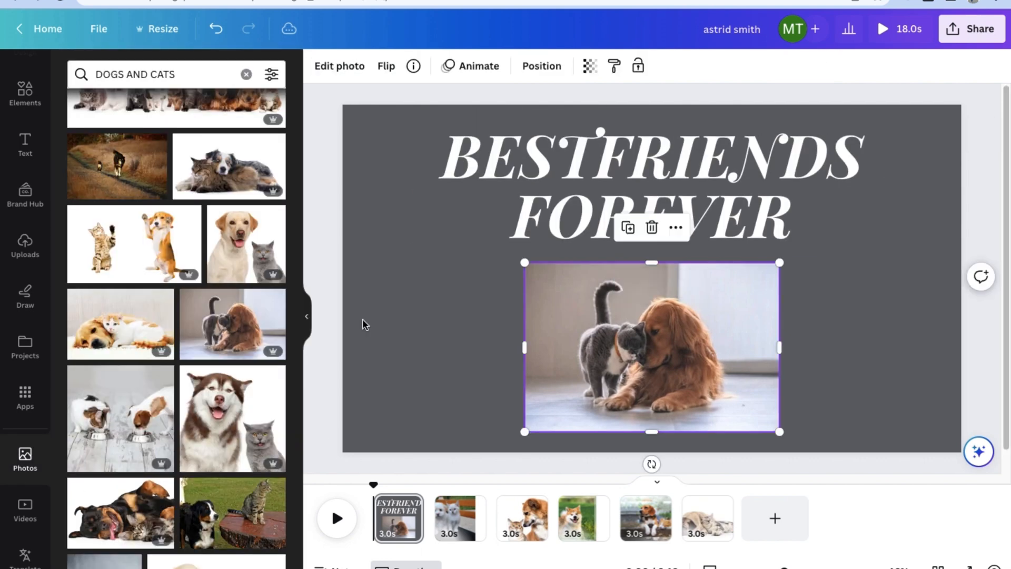
{"action": "left_click", "coordinate": [470, 65]}
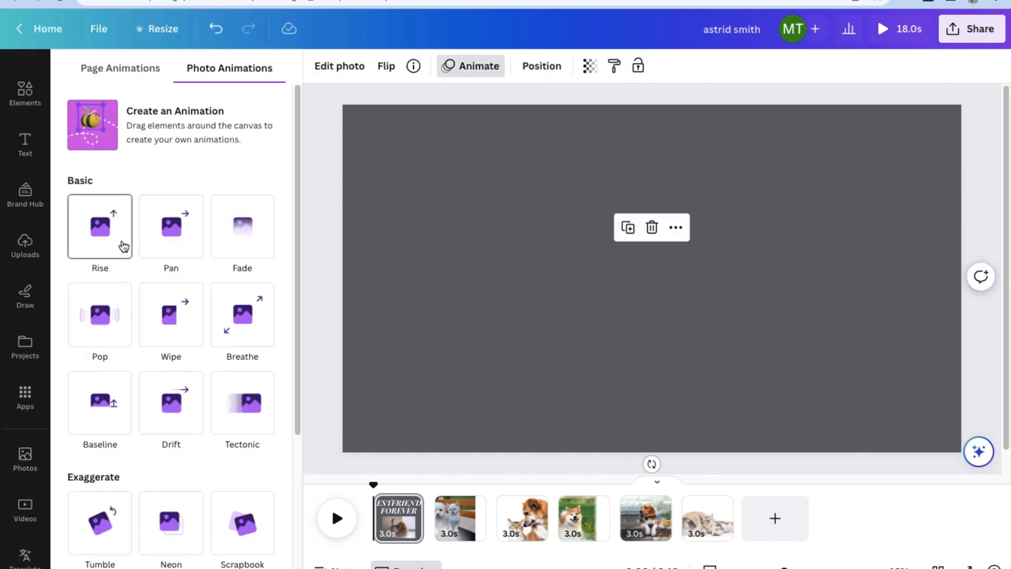
{"action": "left_click", "coordinate": [99, 226]}
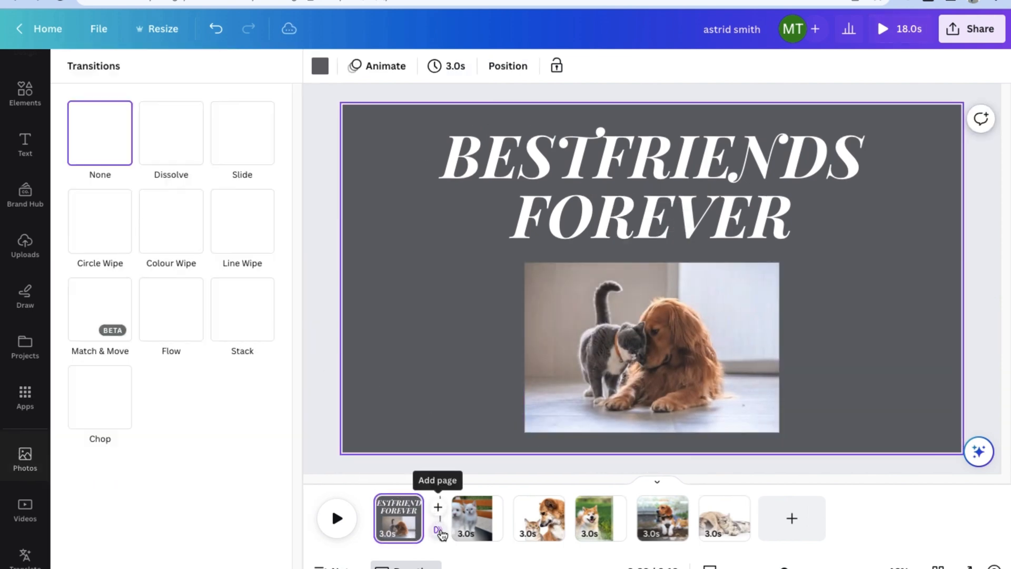
Step: Add leftward Slide transitions after the first and second slides
{"action": "left_click", "coordinate": [99, 220]}
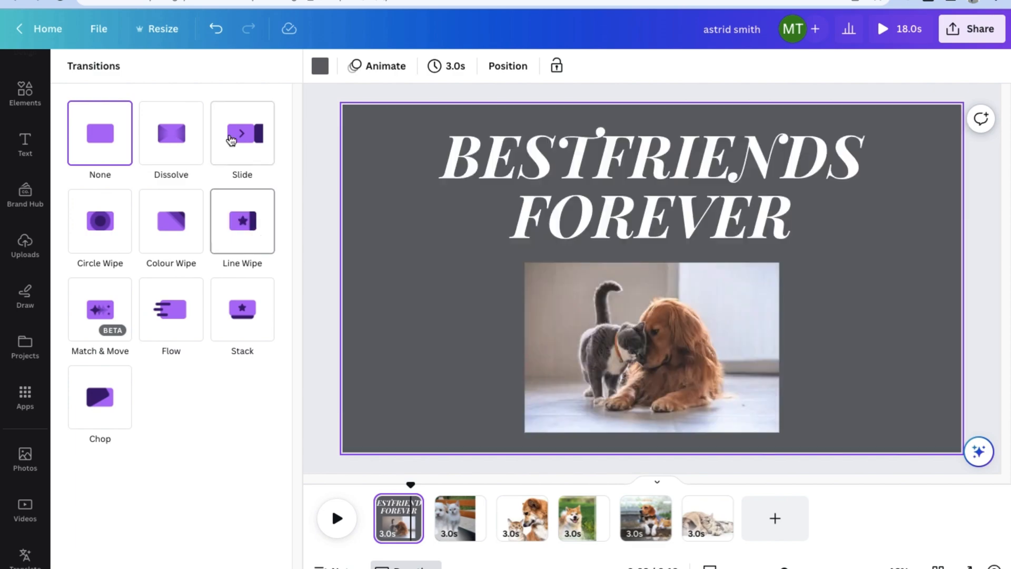
{"action": "left_click", "coordinate": [242, 132]}
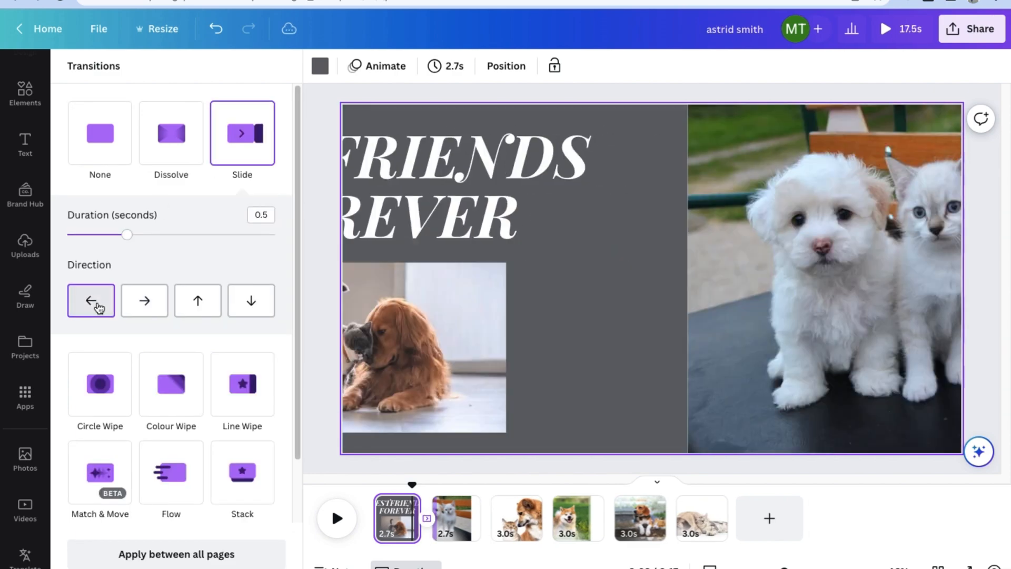
{"action": "left_click", "coordinate": [24, 458]}
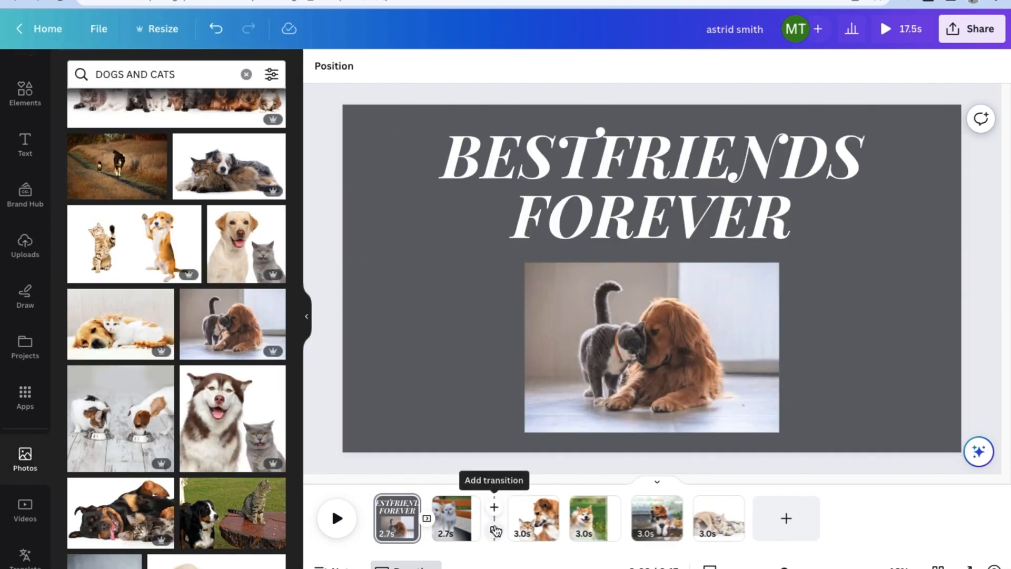
{"action": "left_click", "coordinate": [494, 506]}
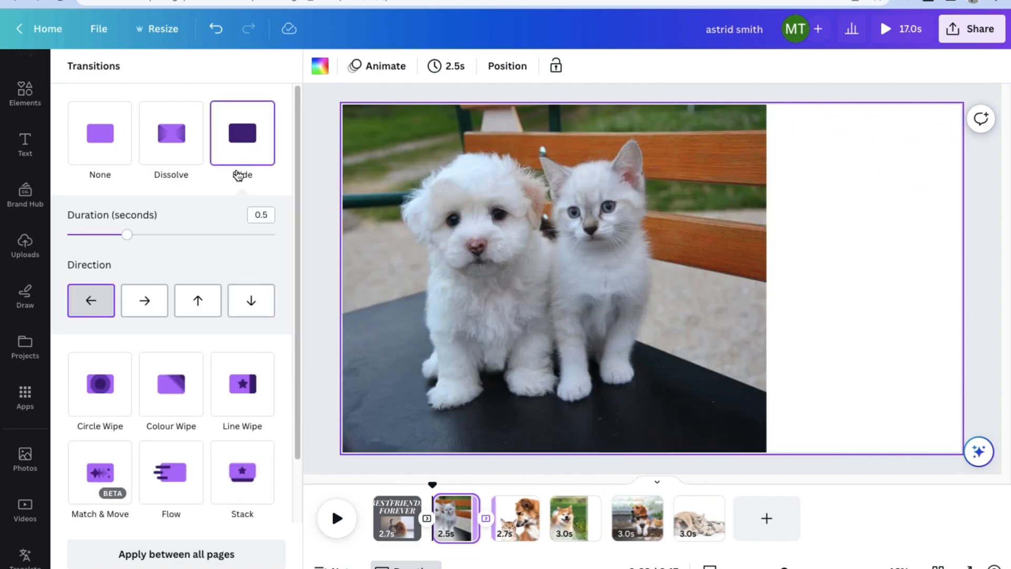
{"action": "left_click", "coordinate": [145, 300]}
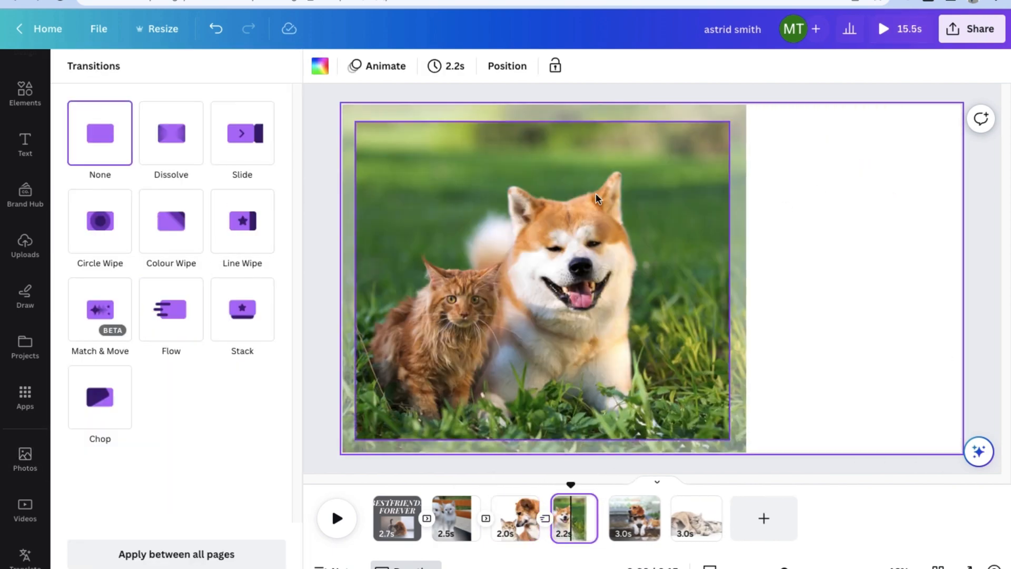
{"action": "left_click", "coordinate": [24, 458]}
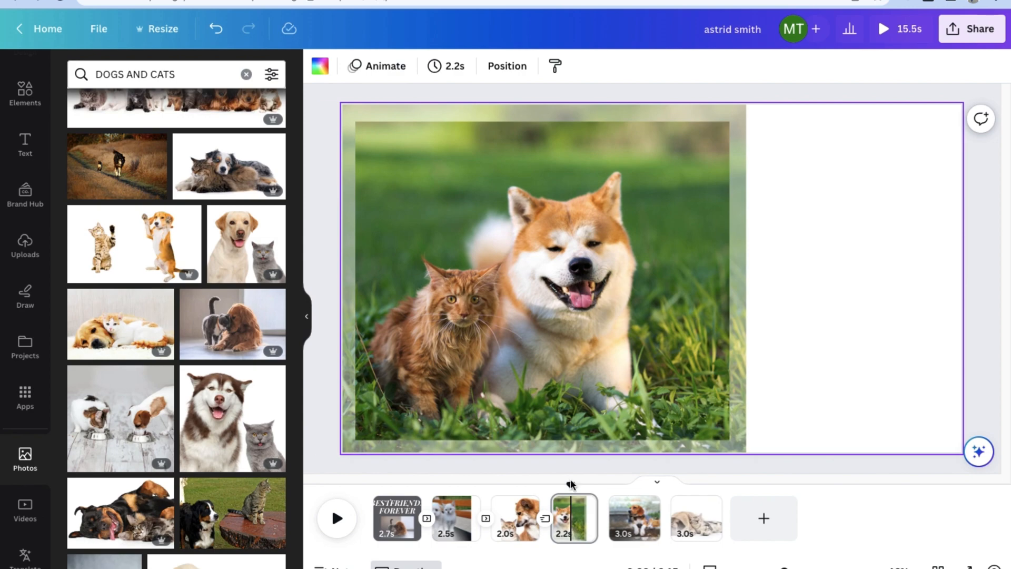
Step: Add transitions between slides four and five and between the last two slides
{"action": "left_click", "coordinate": [632, 518]}
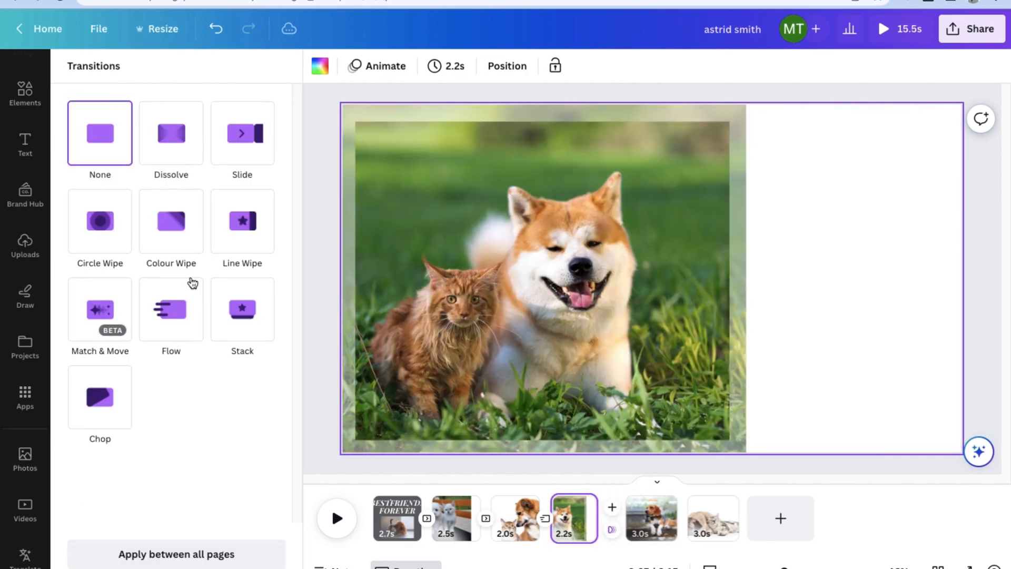
{"action": "left_click", "coordinate": [242, 220]}
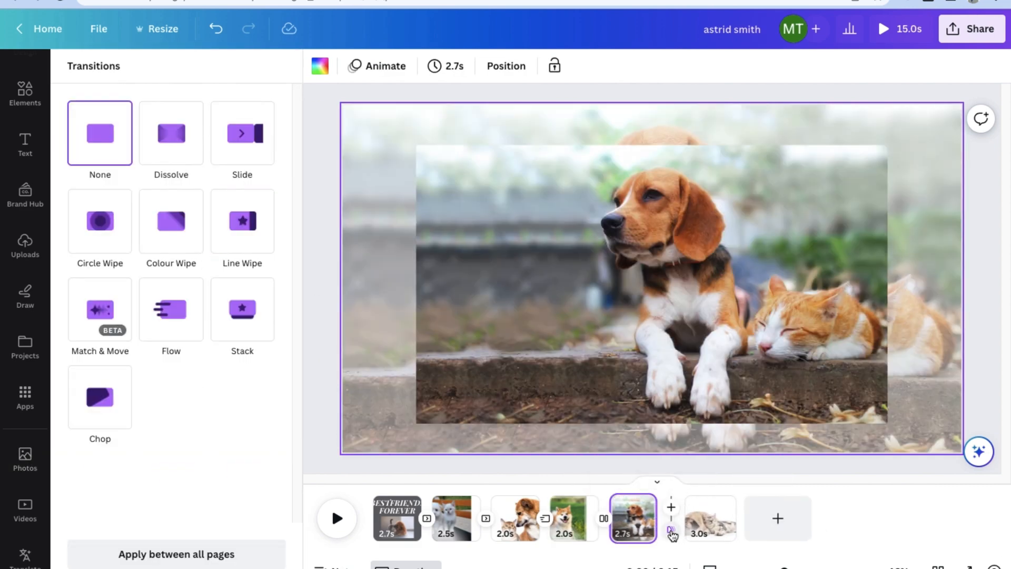
{"action": "left_click", "coordinate": [242, 309]}
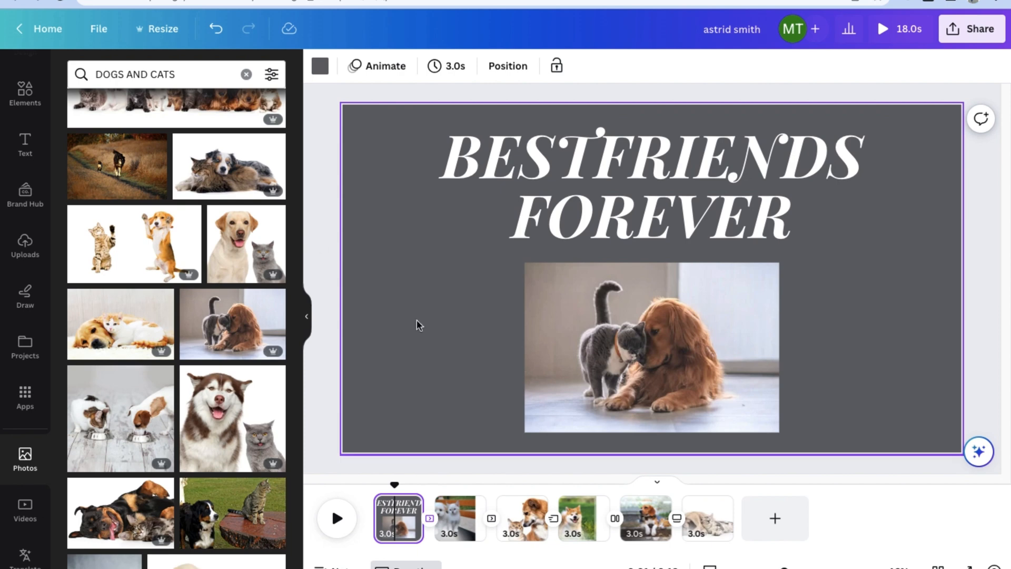
{"action": "left_click", "coordinate": [336, 518]}
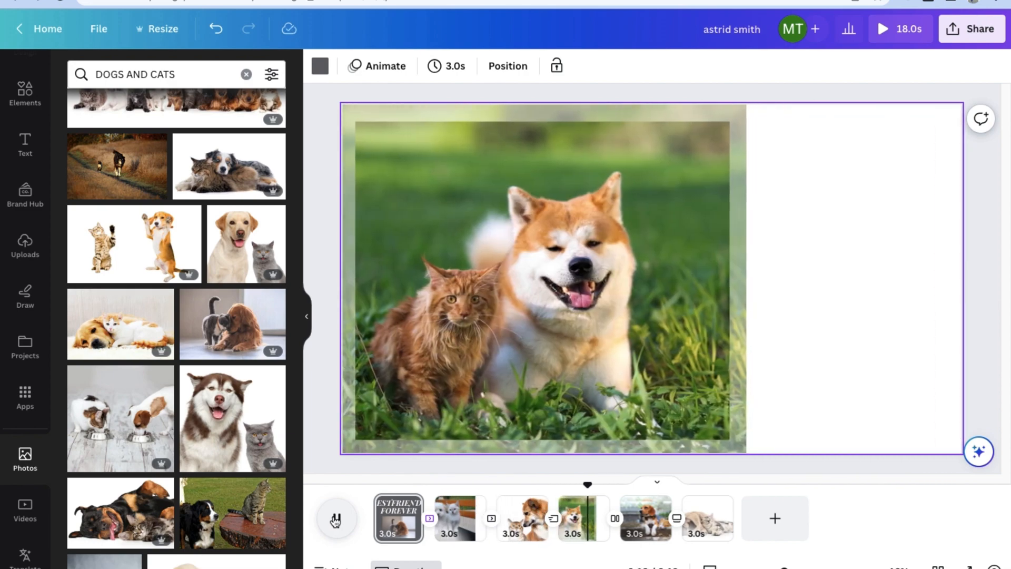
{"action": "left_click", "coordinate": [336, 519]}
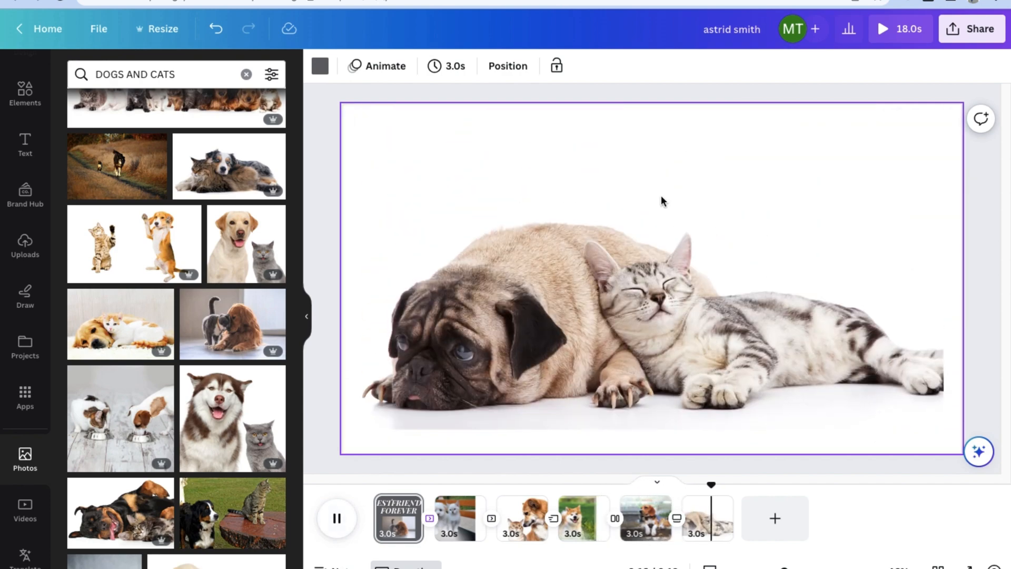
{"action": "left_click", "coordinate": [336, 518]}
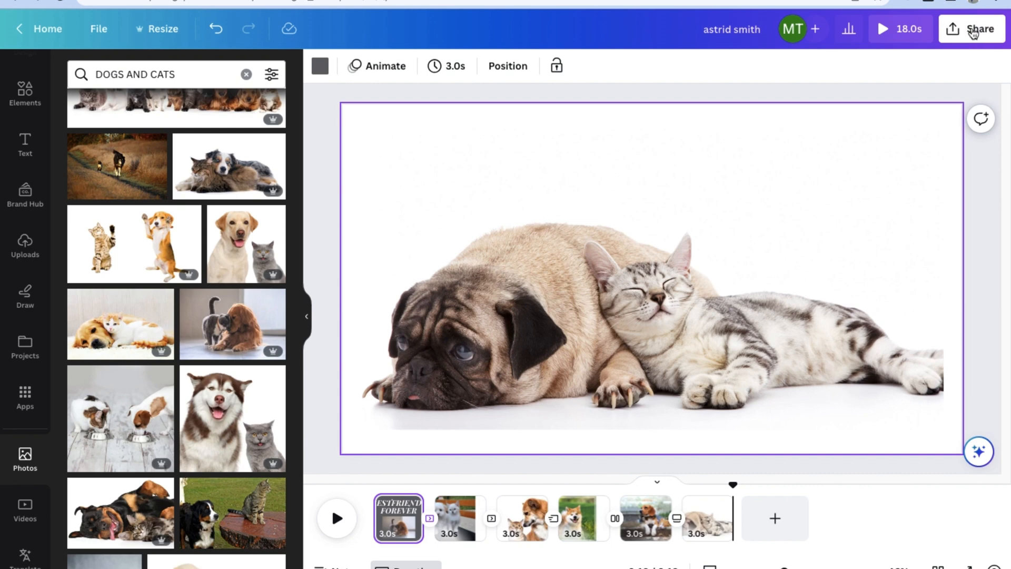
{"action": "left_click", "coordinate": [398, 518]}
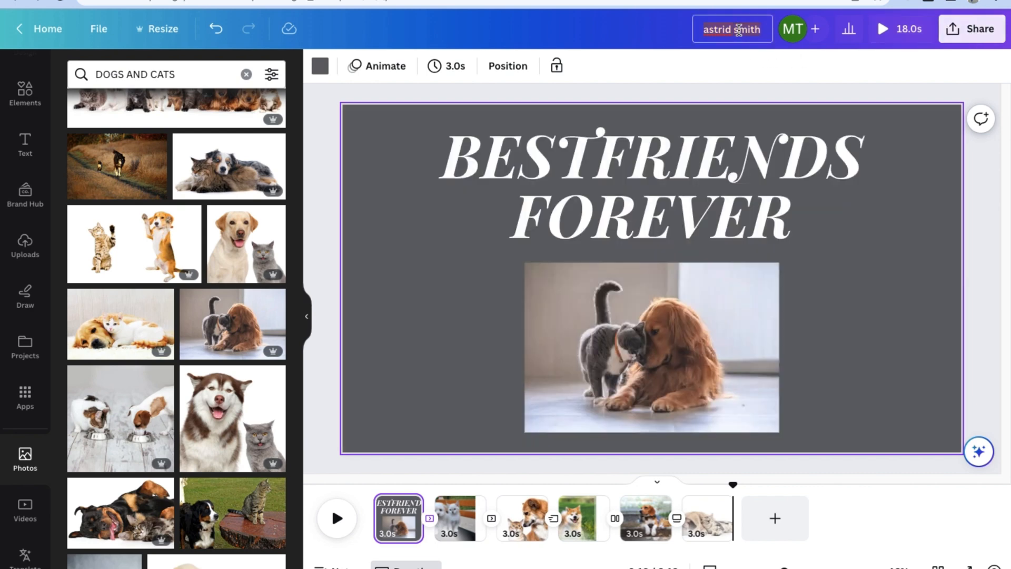
Step: Name the design BESTFRIENDS and download all pages as an MP4 video via Share > Download
{"action": "type", "text": "BESTFRIEND"}
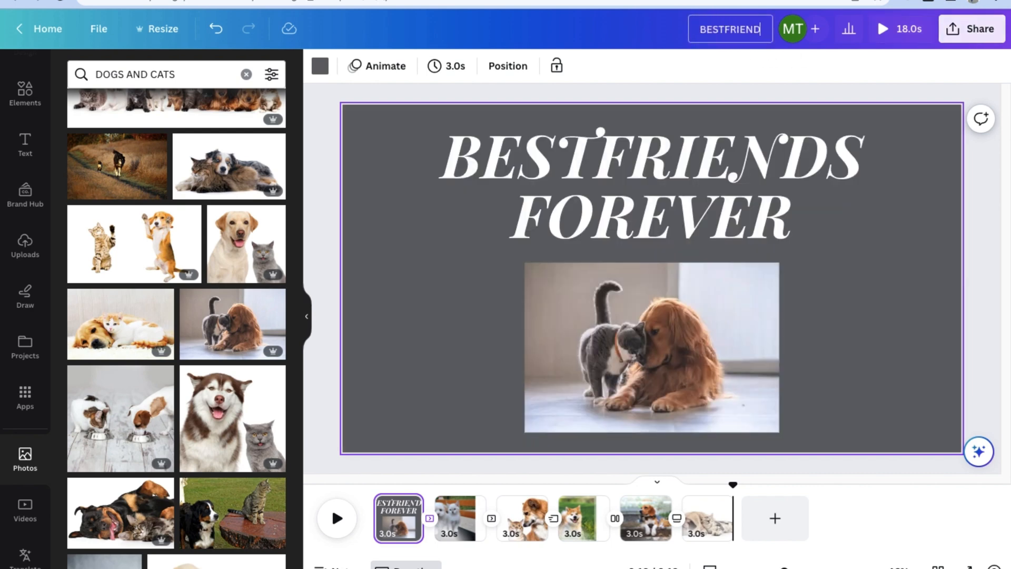
{"action": "left_click", "coordinate": [971, 29]}
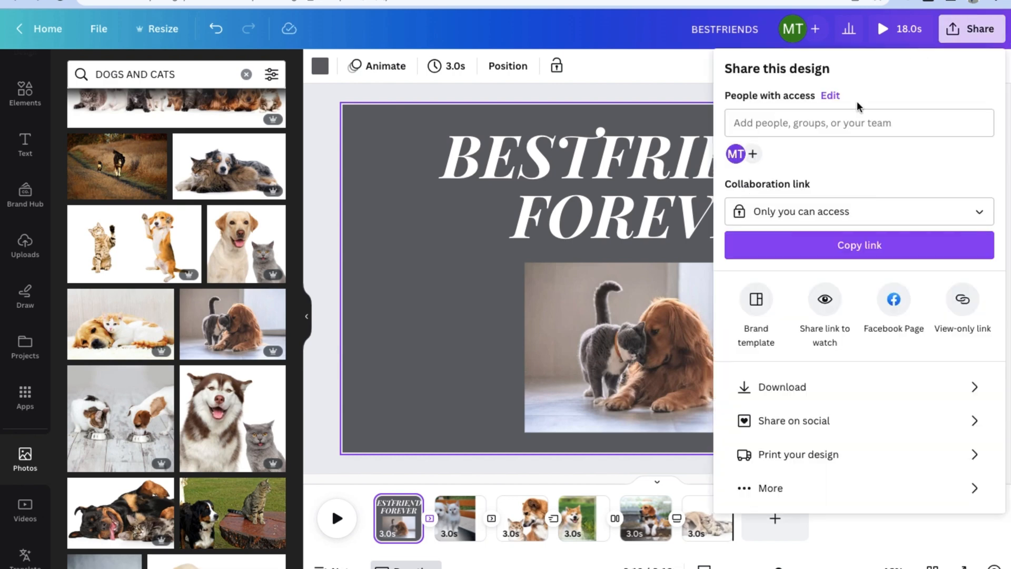
{"action": "left_click", "coordinate": [780, 386]}
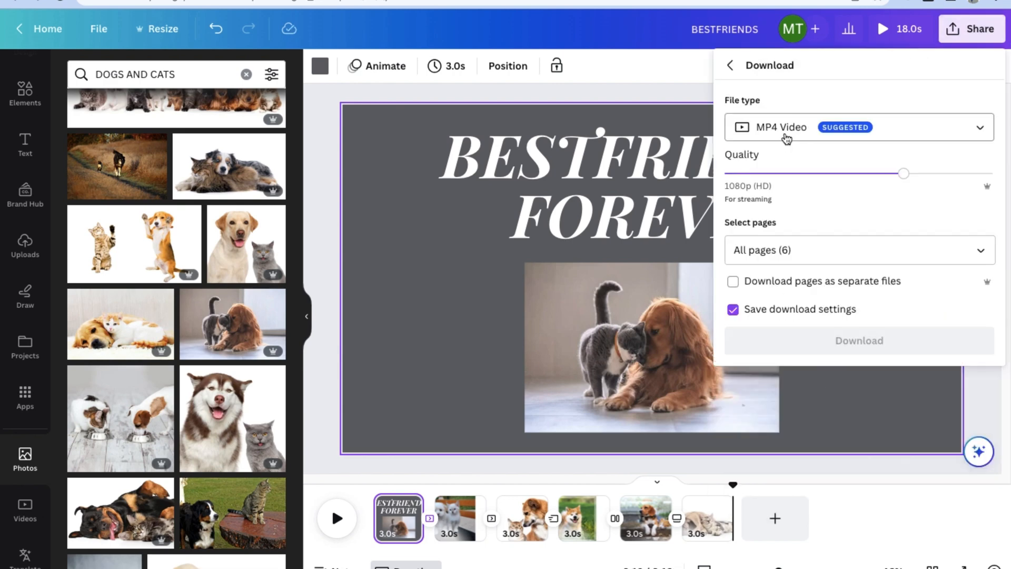
{"action": "left_click", "coordinate": [857, 127]}
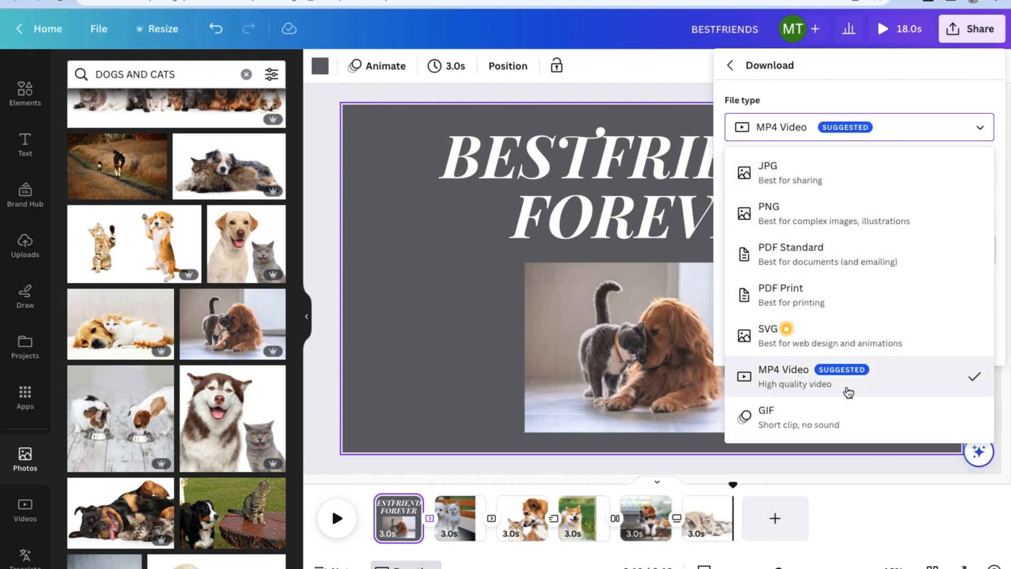
{"action": "left_click", "coordinate": [783, 376]}
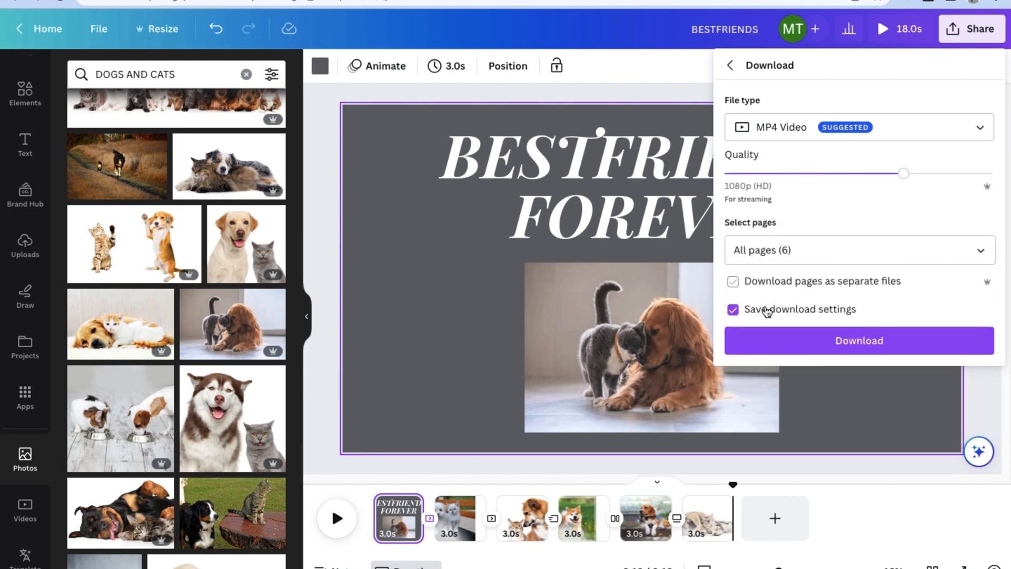
{"action": "left_click", "coordinate": [733, 280]}
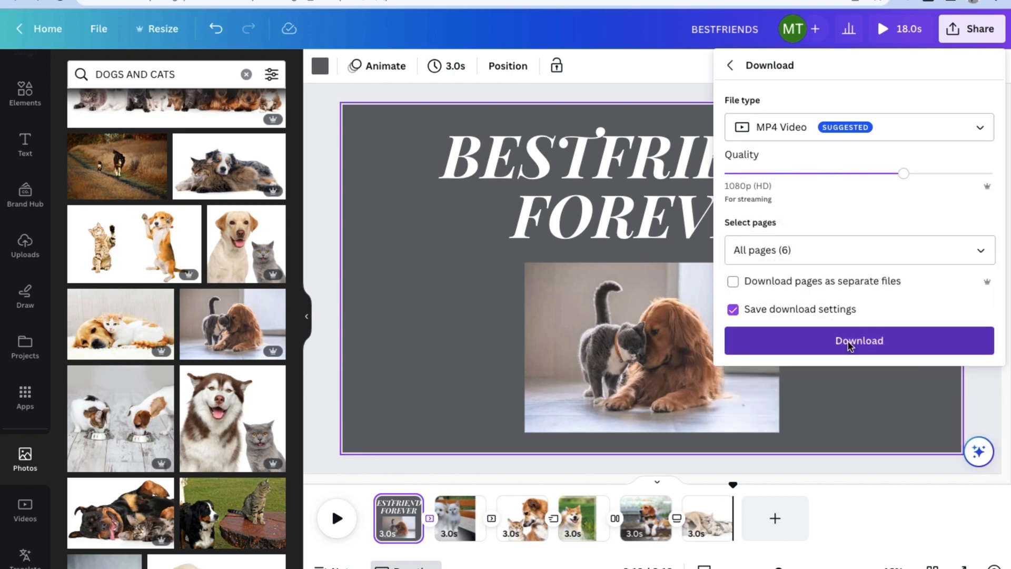
{"action": "left_click", "coordinate": [859, 340]}
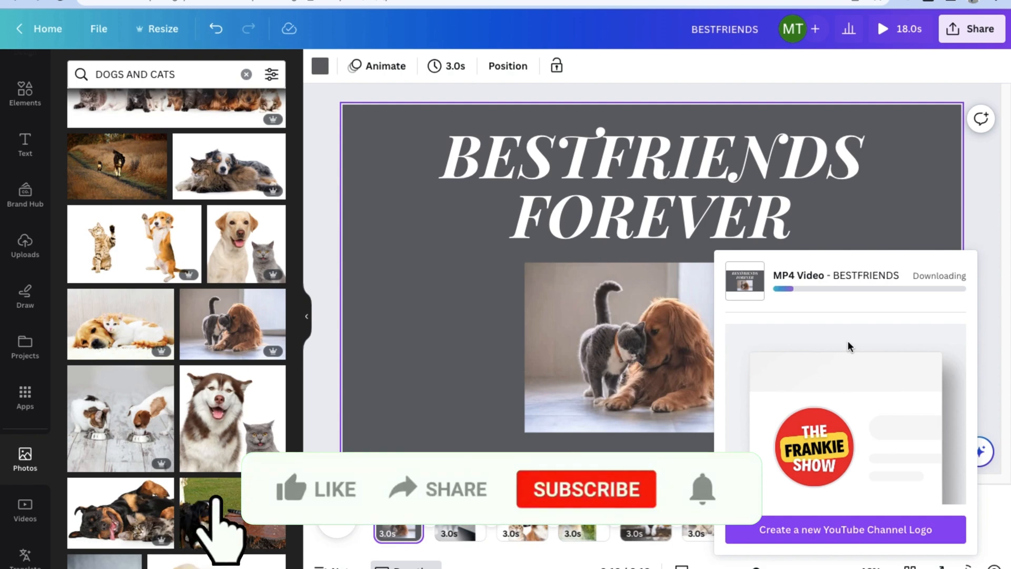
{"action": "left_click", "coordinate": [315, 487]}
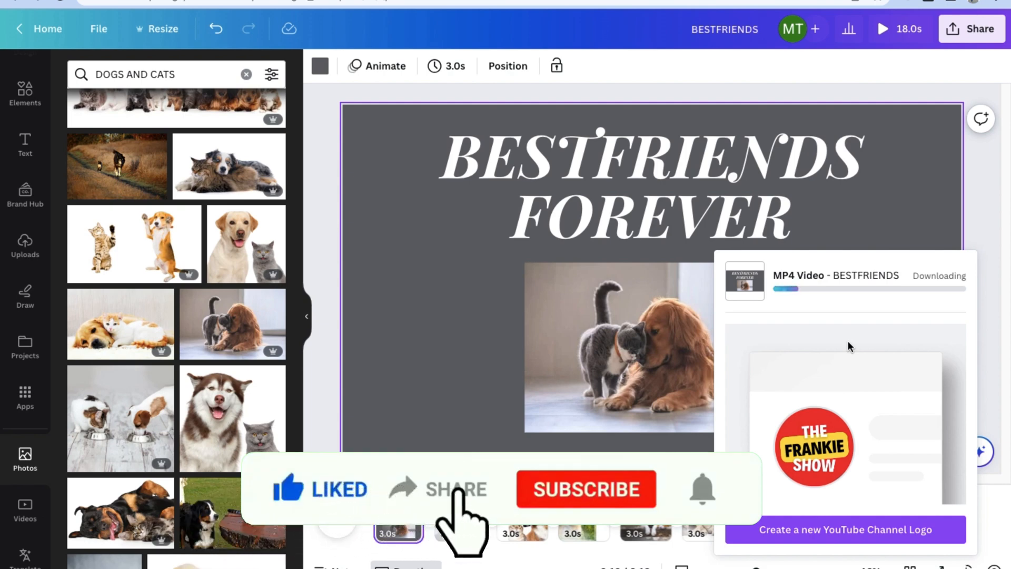
{"action": "mouse_move", "coordinate": [593, 510]}
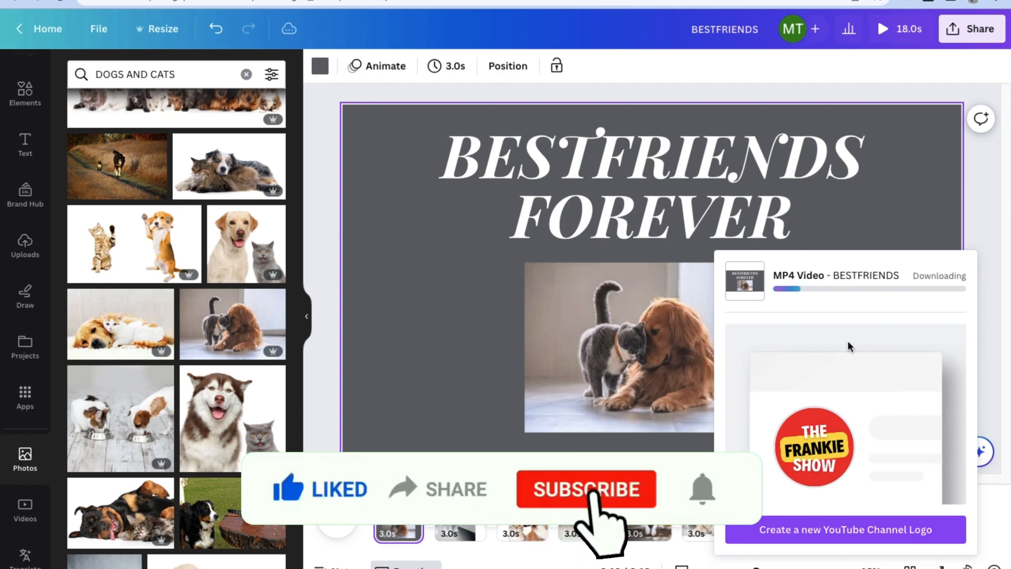
{"action": "left_click", "coordinate": [585, 489]}
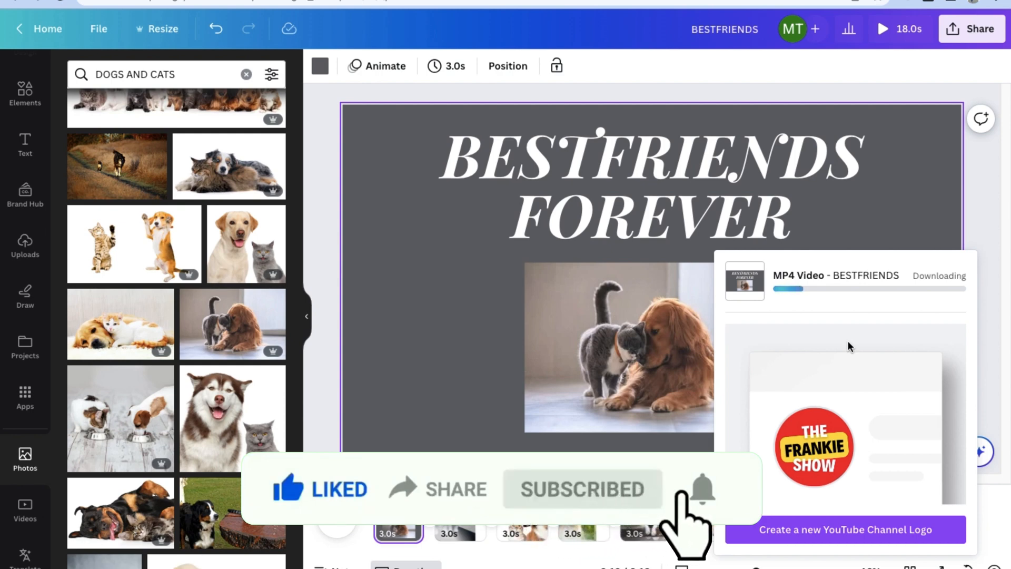